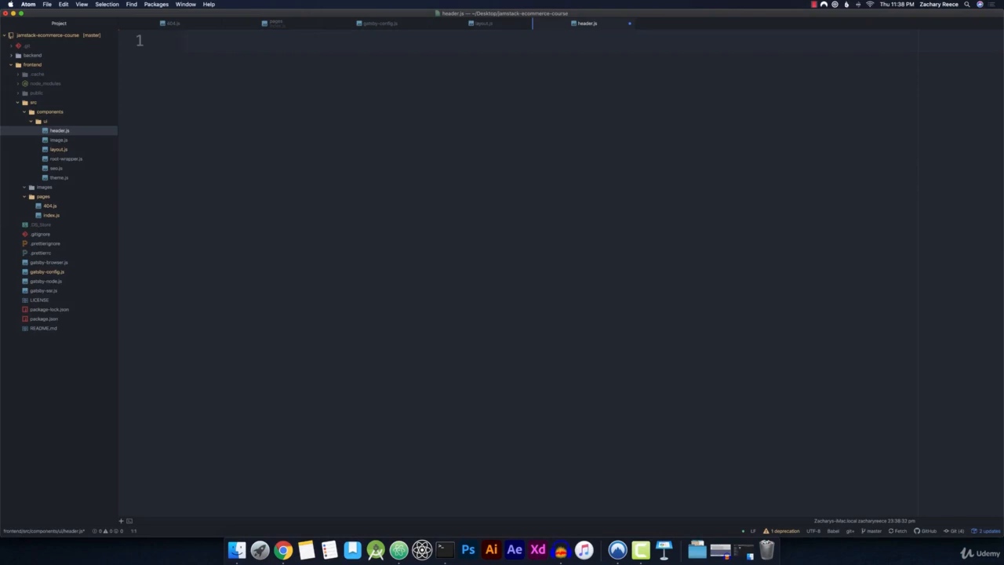
click(182, 40)
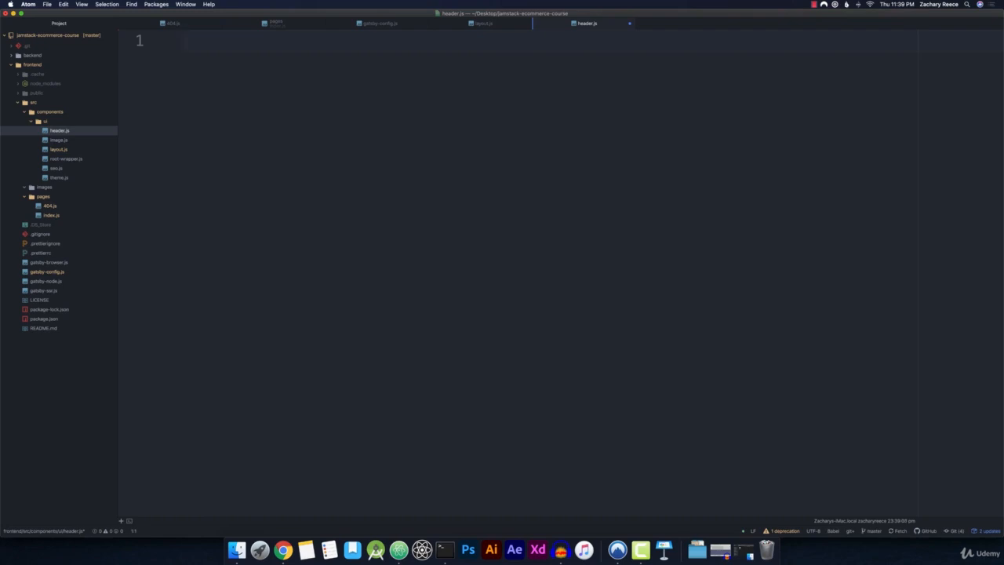
text(import)
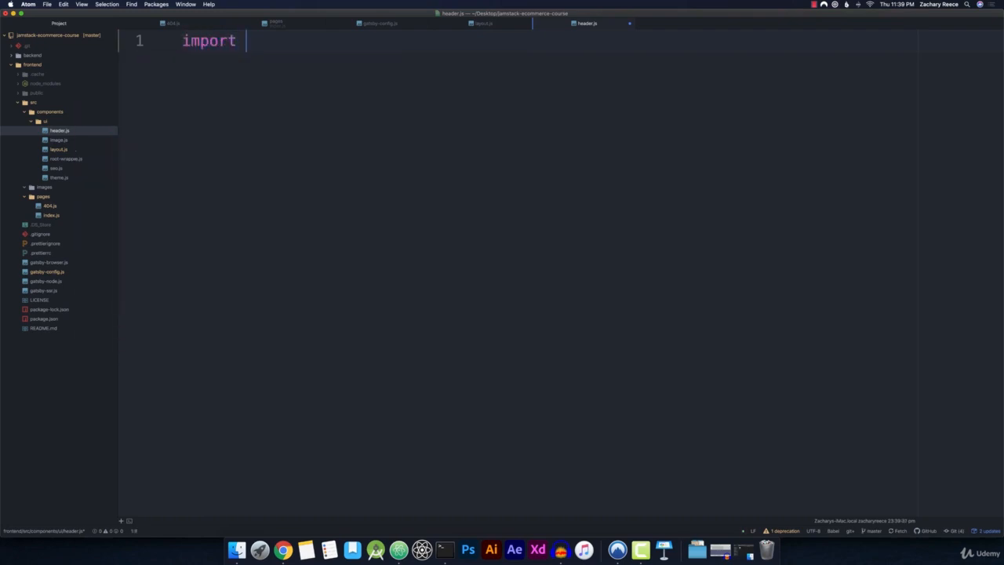
text(AppBar from)
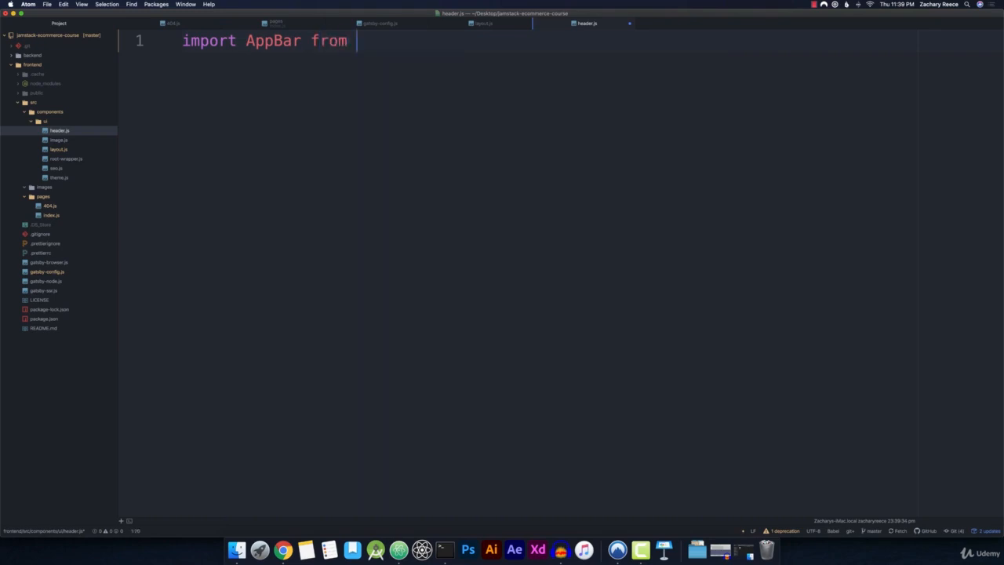
text('@materia)
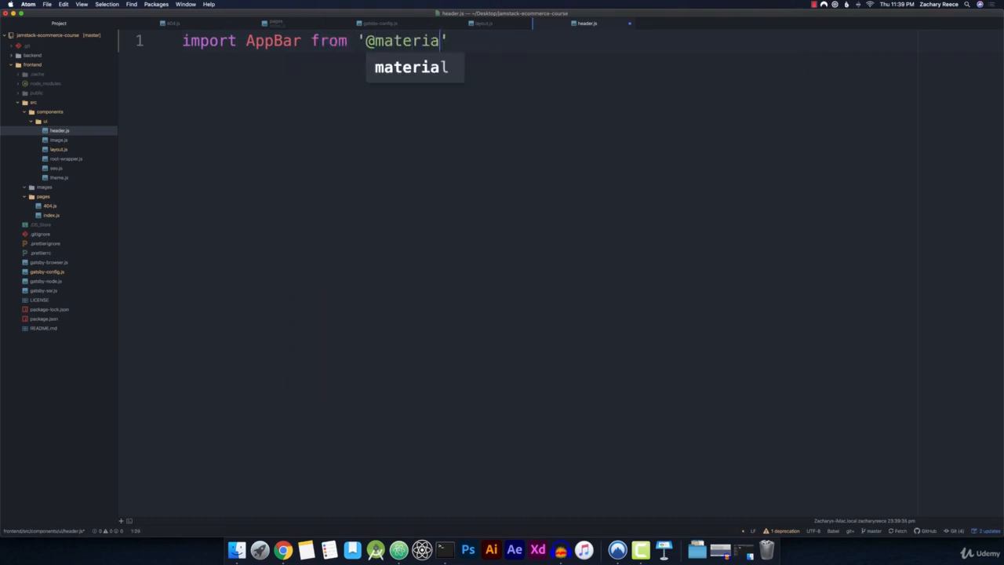
text(l-ui/core)
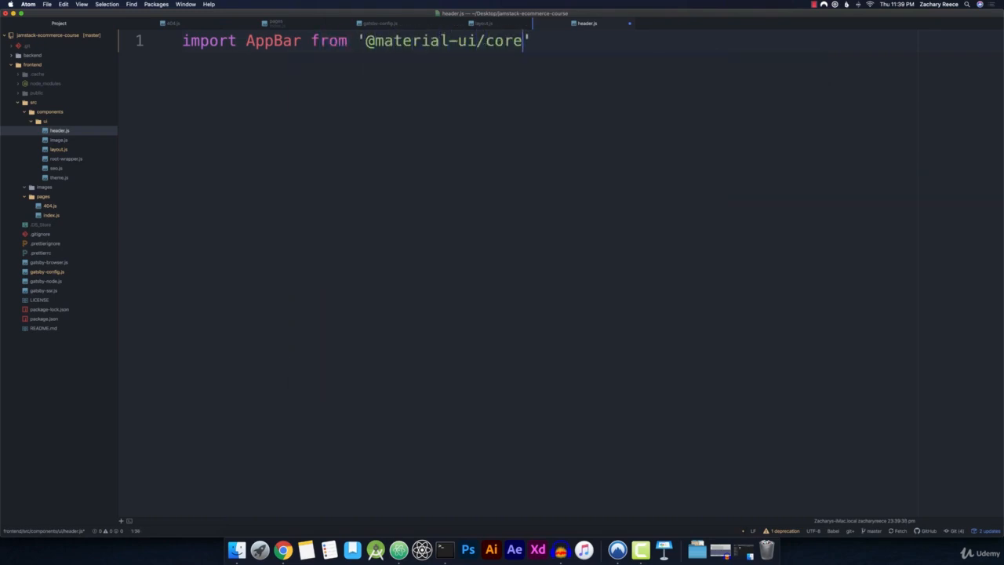
text(/AppBar)
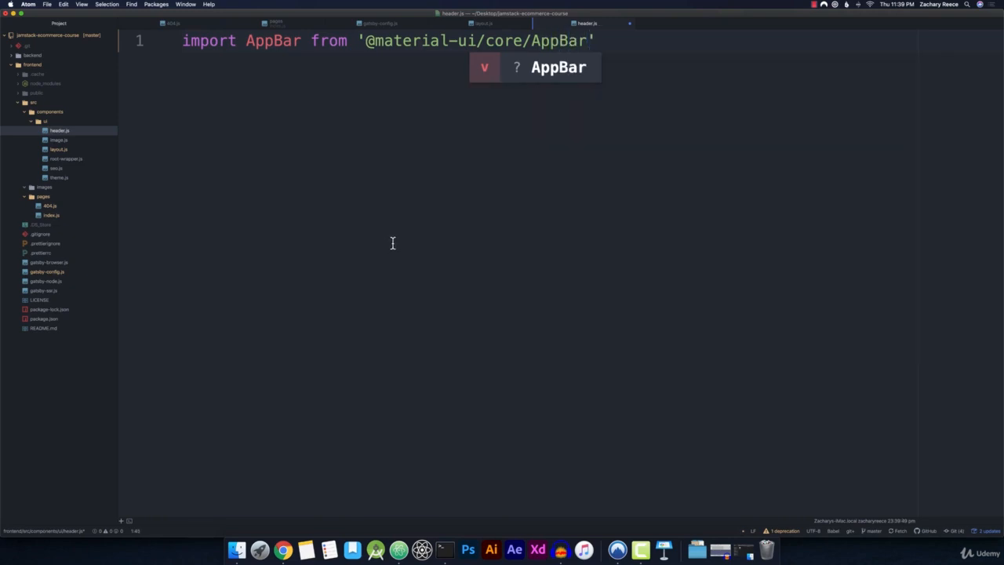
double_click(272, 41)
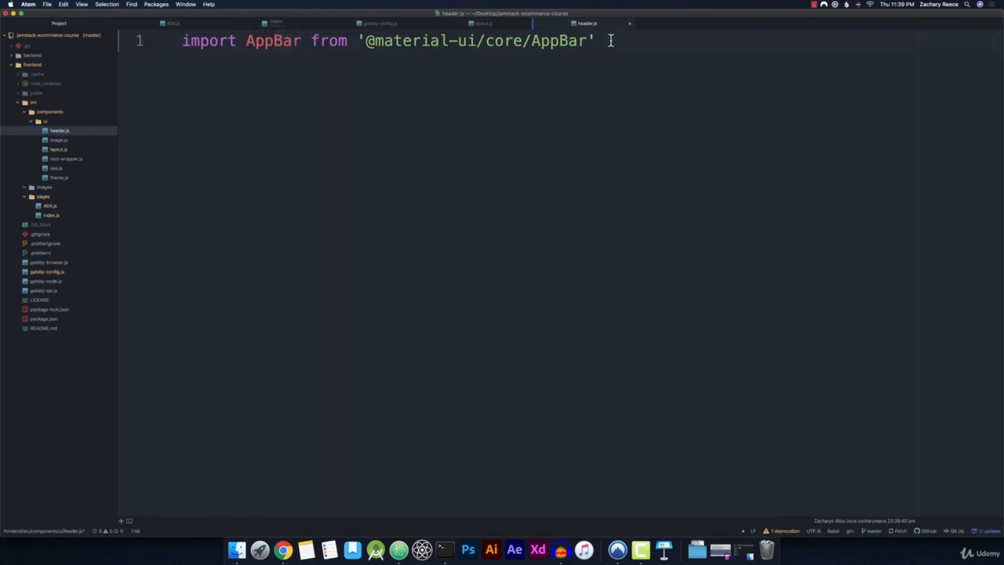
text(i)
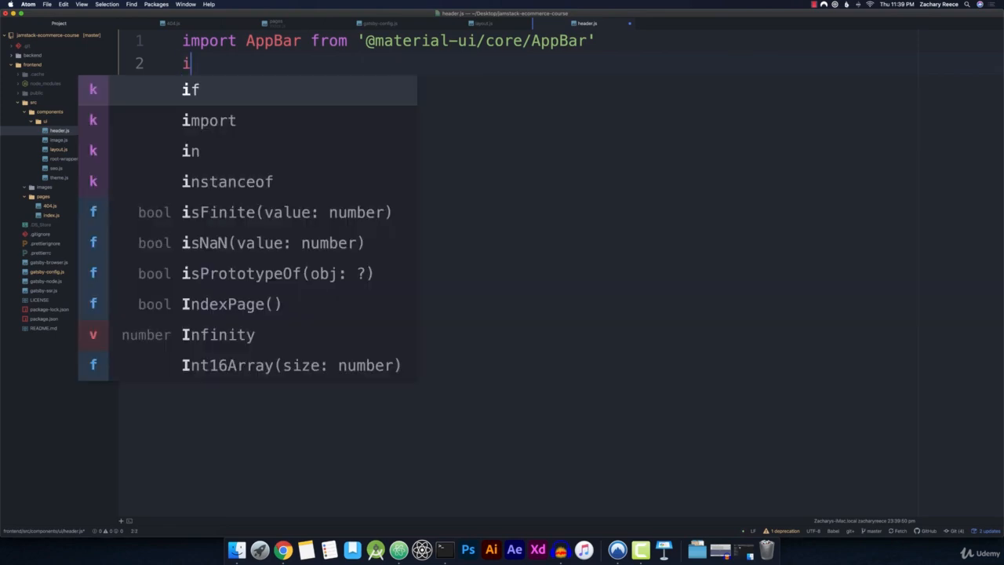
text(import Toolbar)
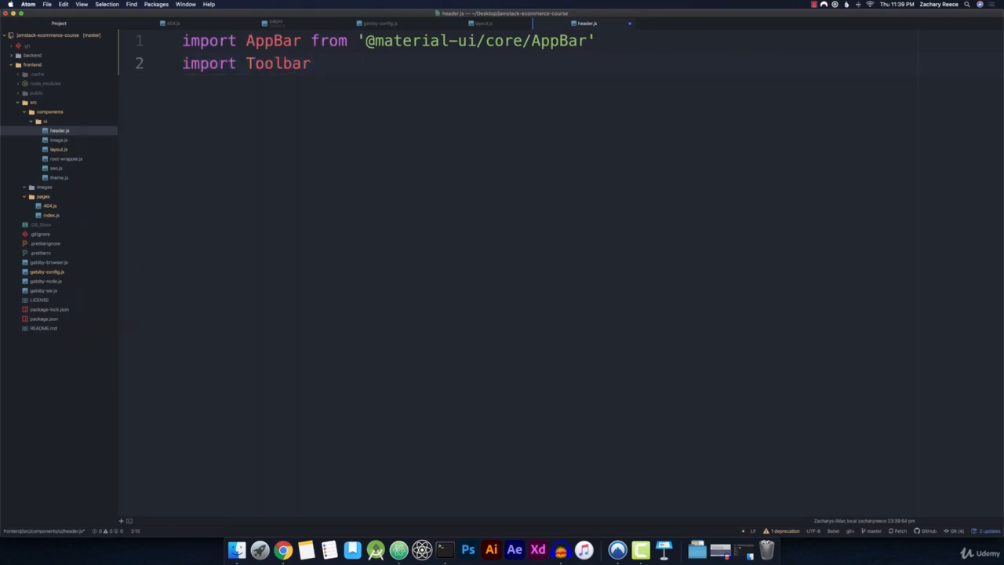
text(from '@m)
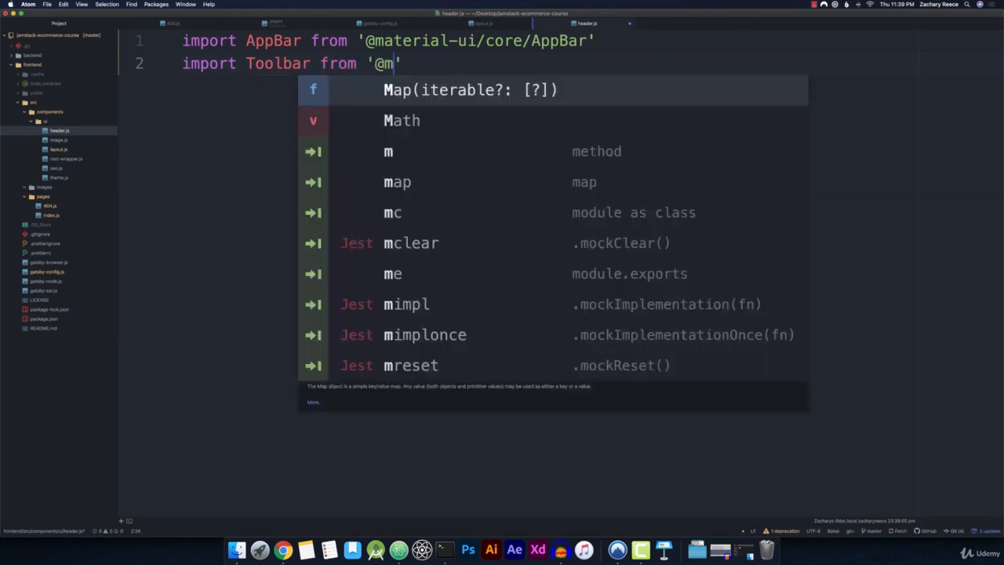
text(aterial-ui/core/Toolbar)
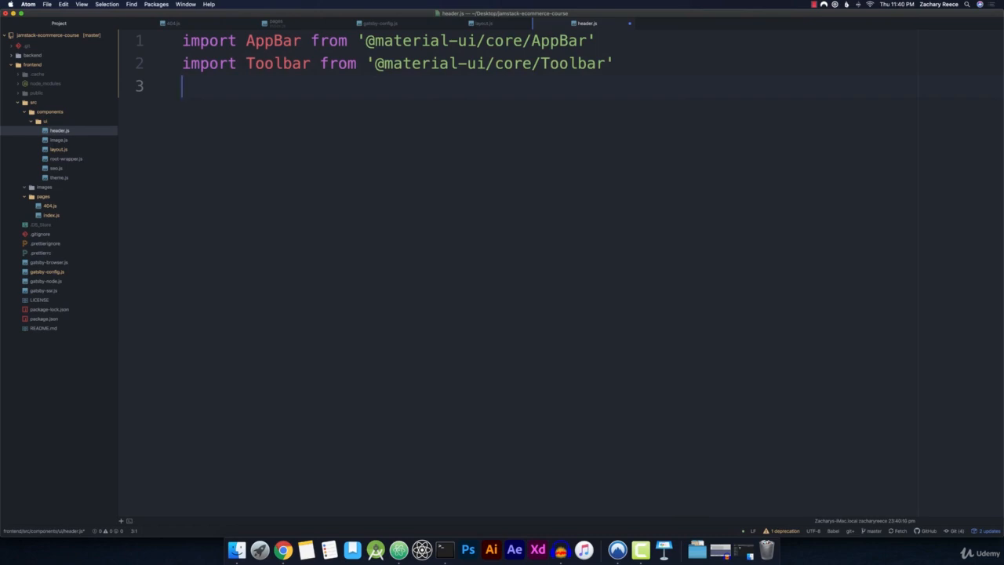
text(i)
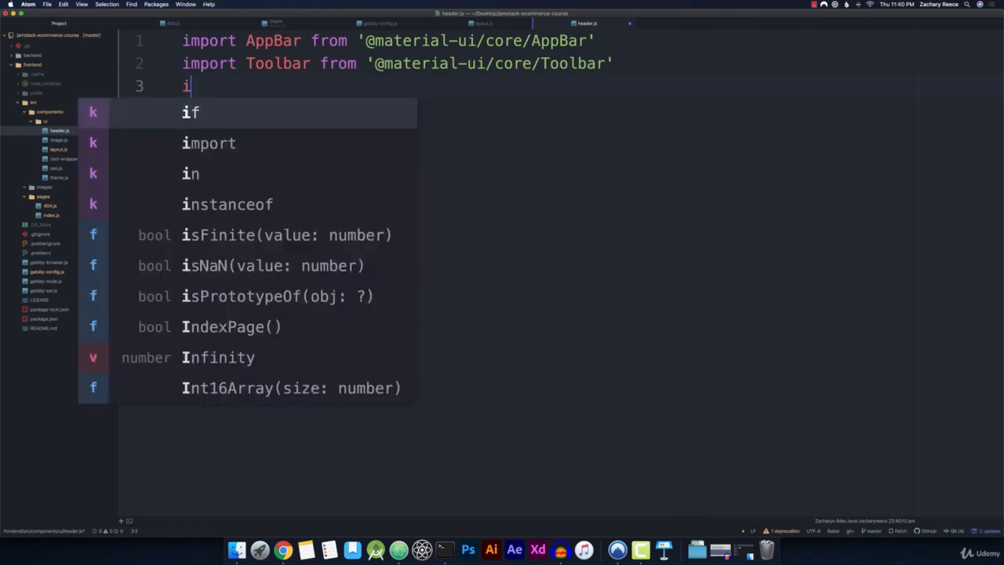
text(mport Typography from)
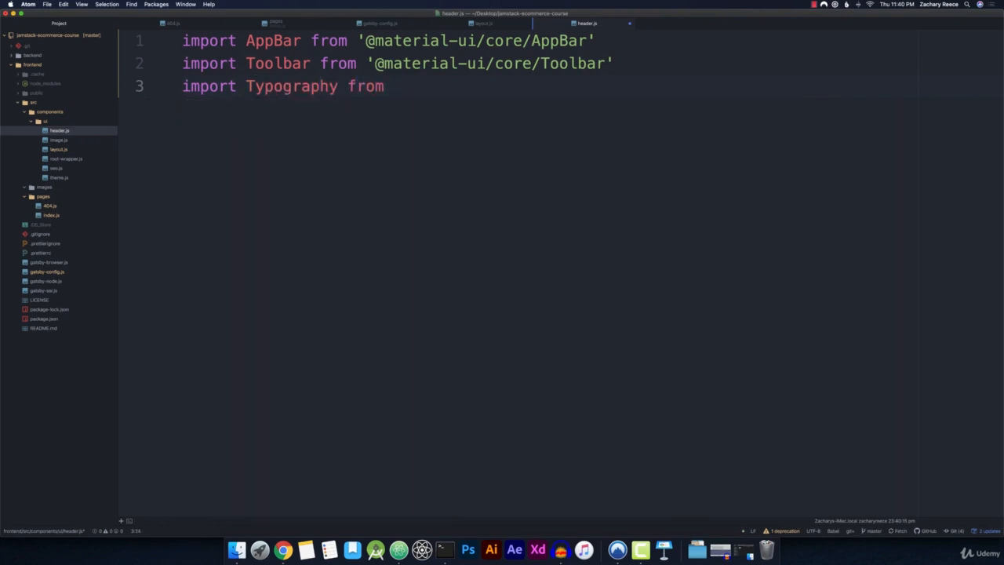
text('@materia')
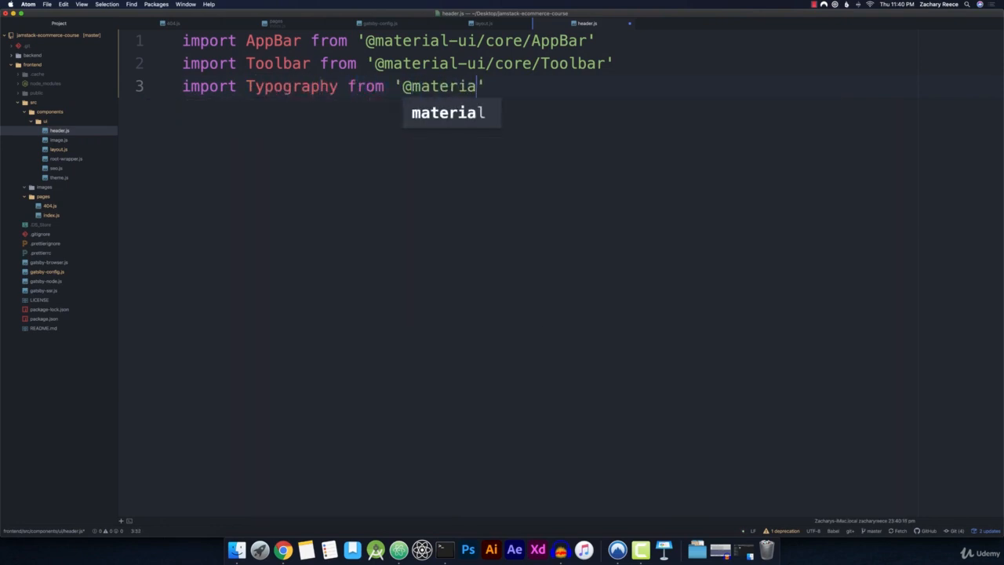
text(-ui/core/Typogr)
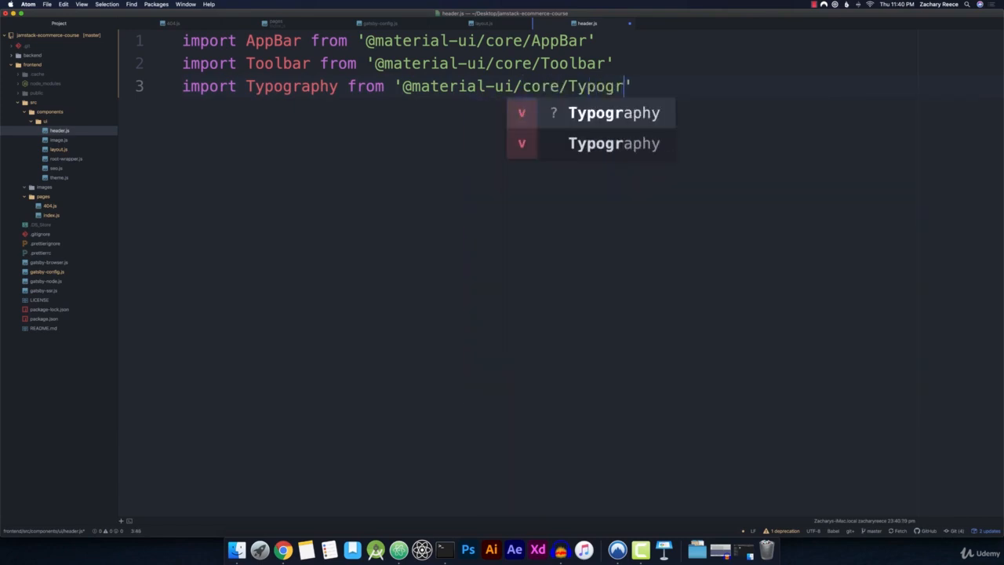
key(tab)
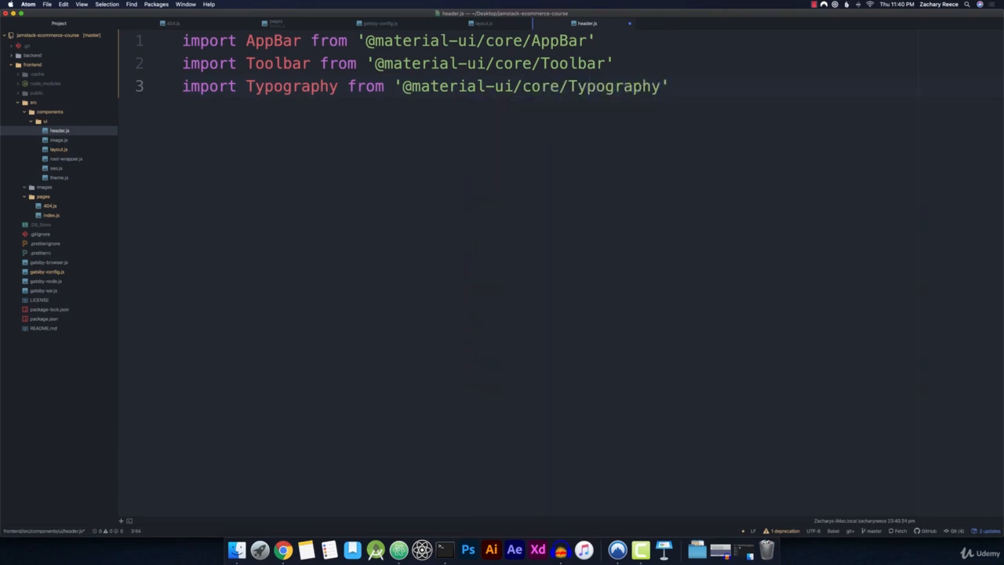
click(669, 86)
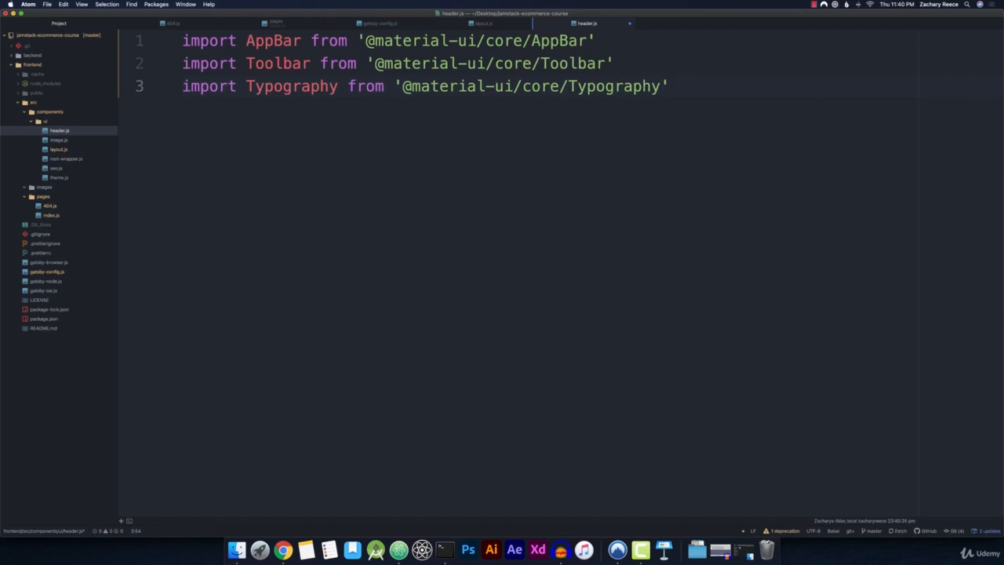
click(669, 85)
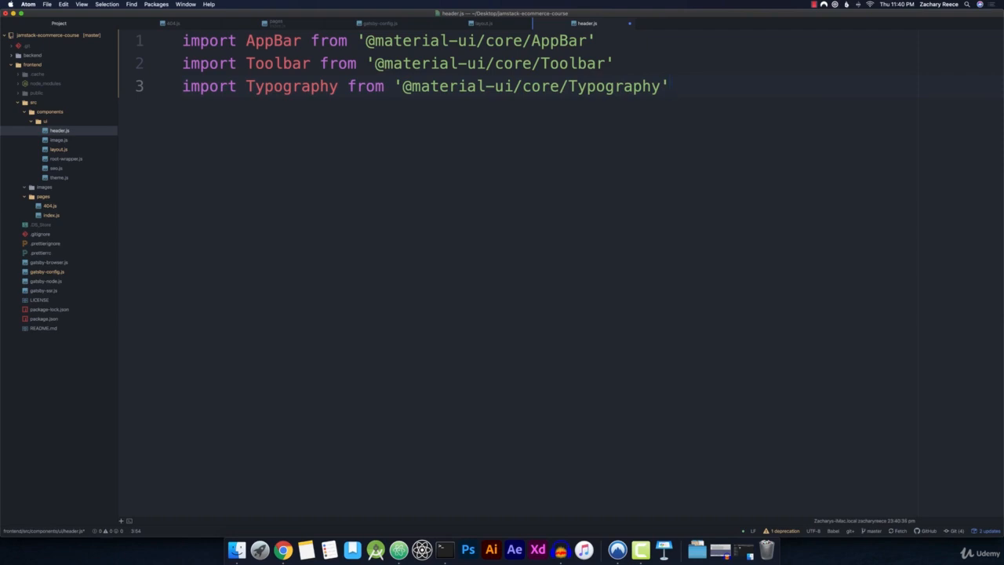
click(668, 86)
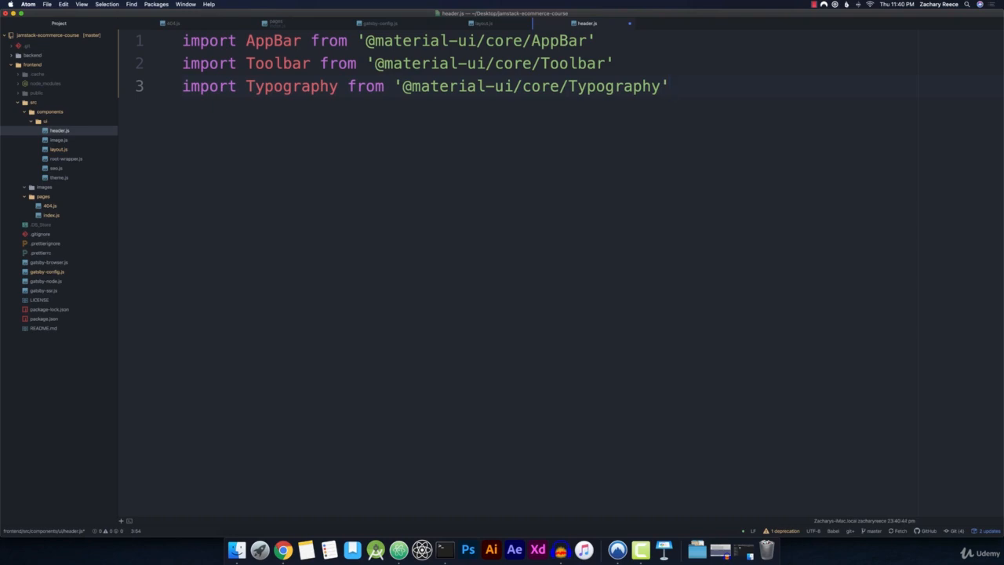
text(import Tabs from ')
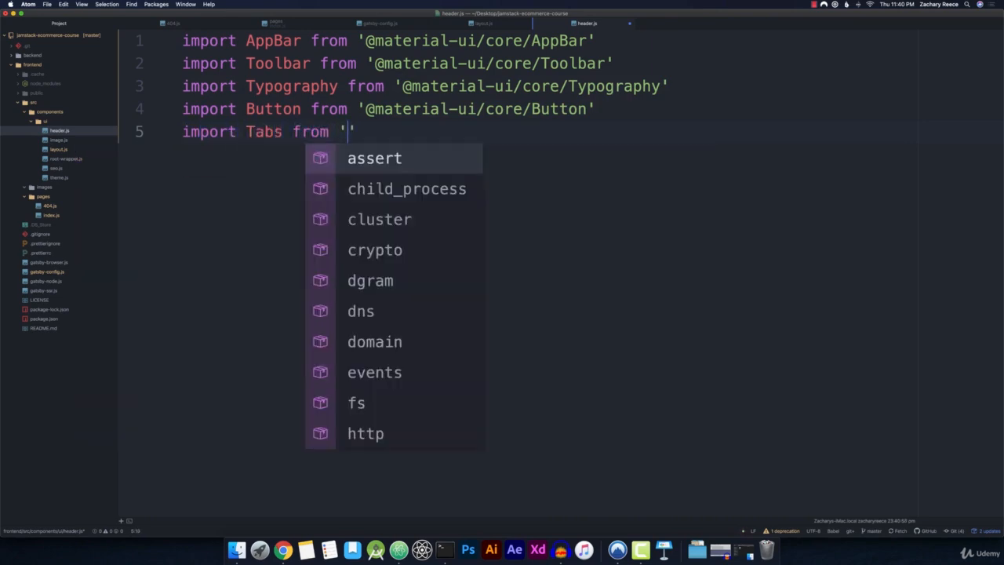
text(@material-ui)
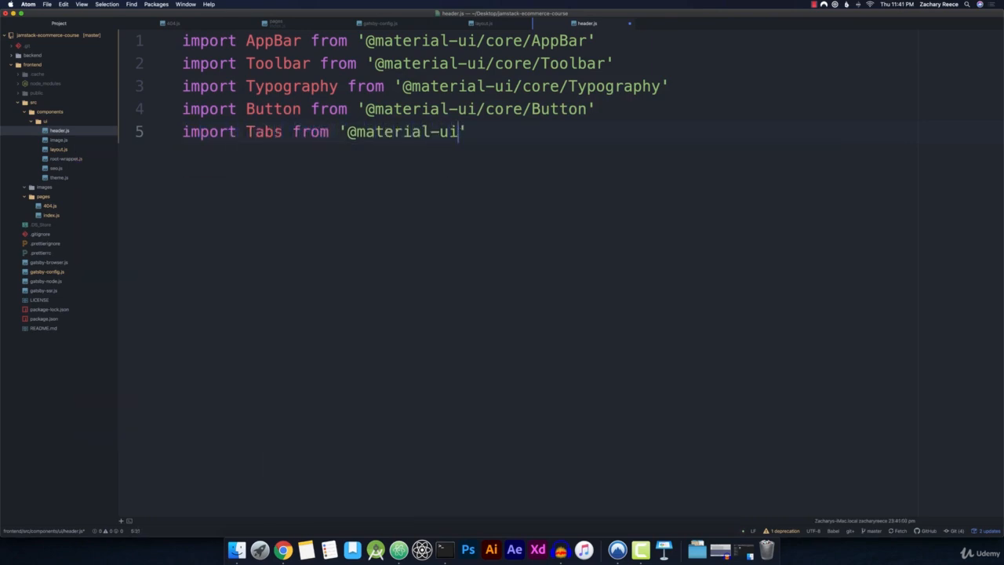
text(/core/Tabs')
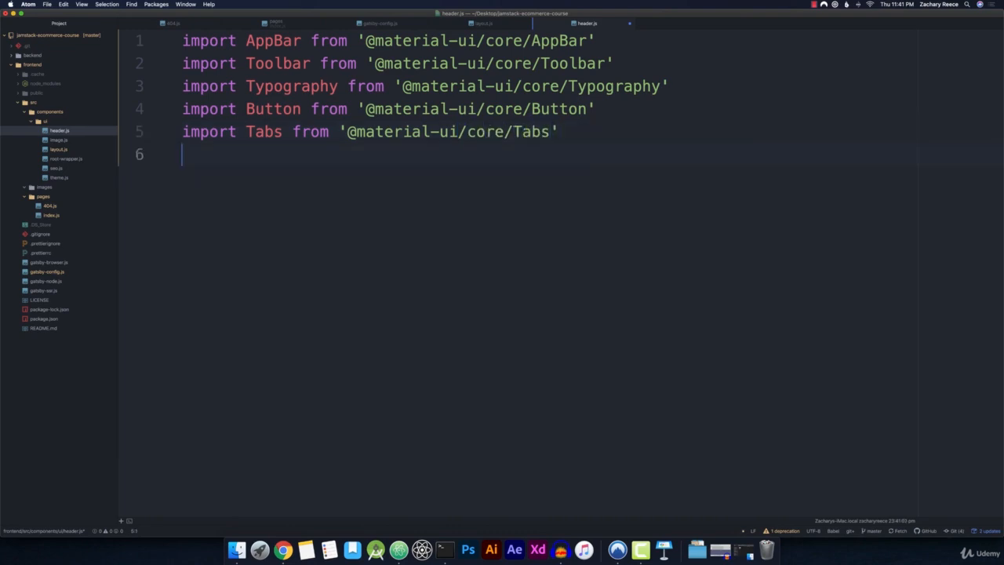
text(import)
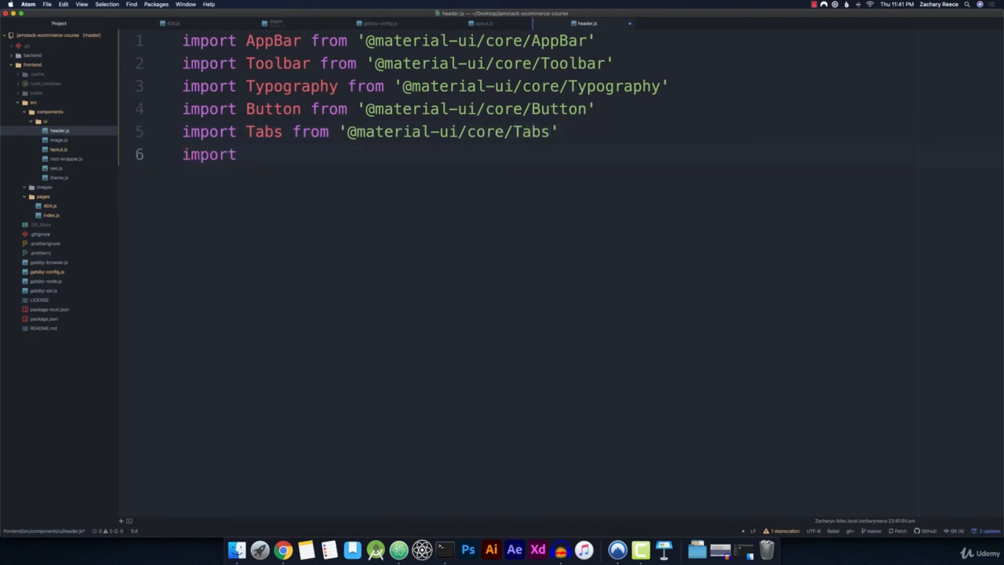
text(Tab from)
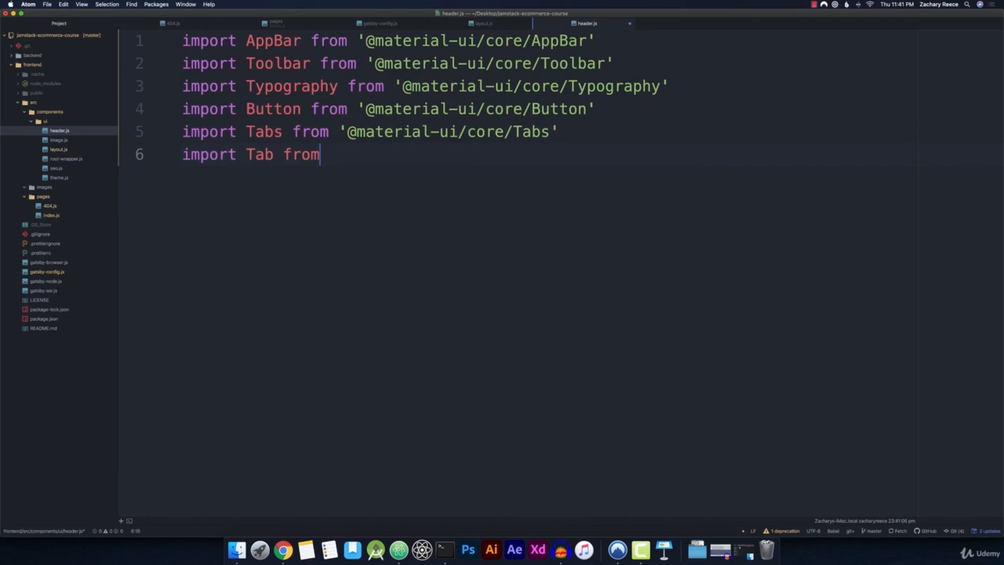
text('@material-ui')
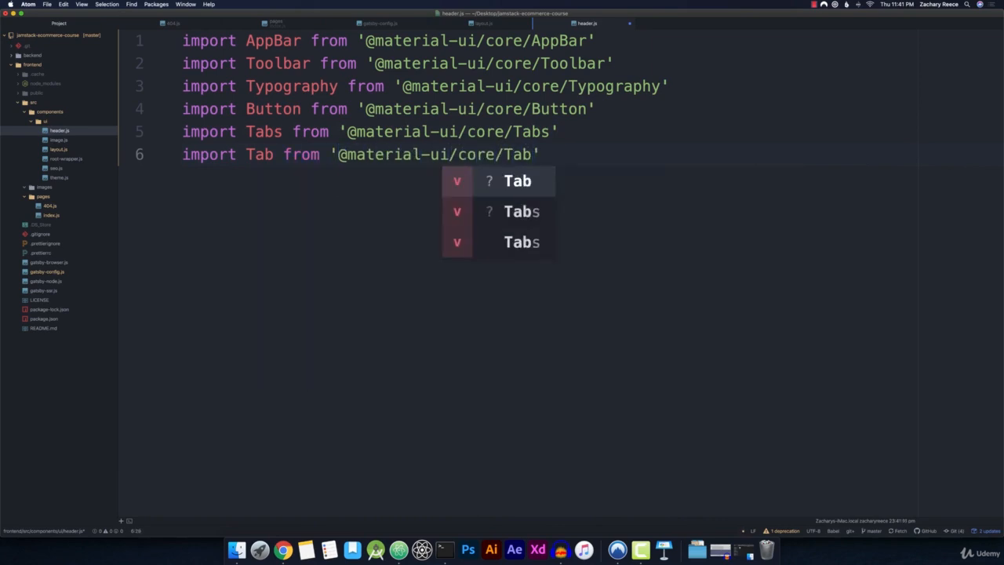
key(enter)
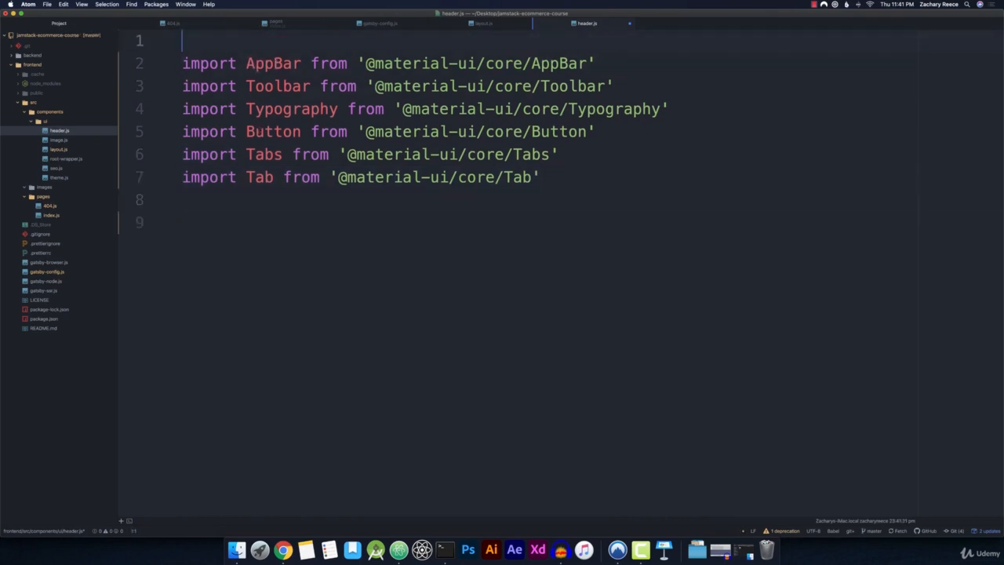
Step: Put import React from 'react' on line 1 of header.js
text(import React)
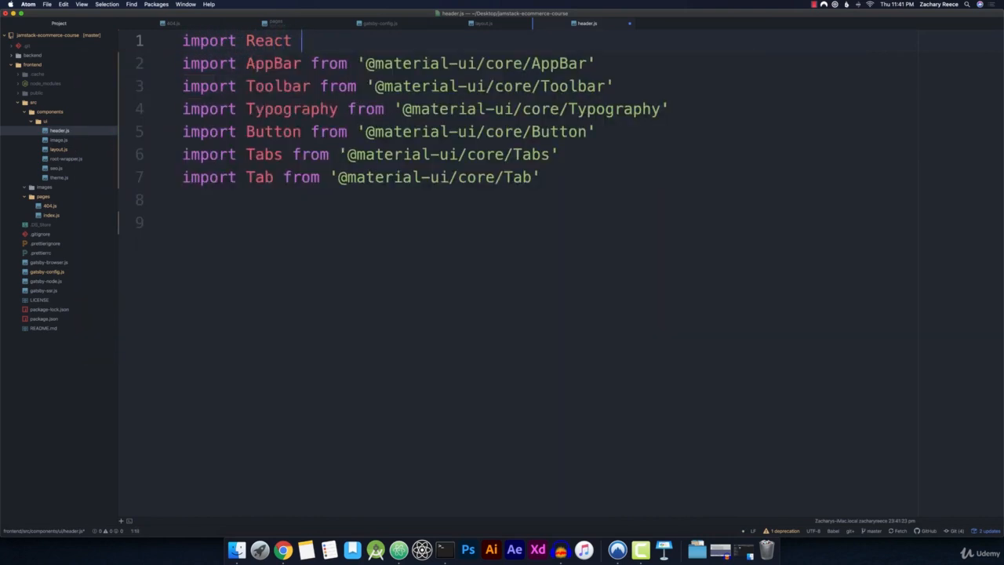
text(from 'react')
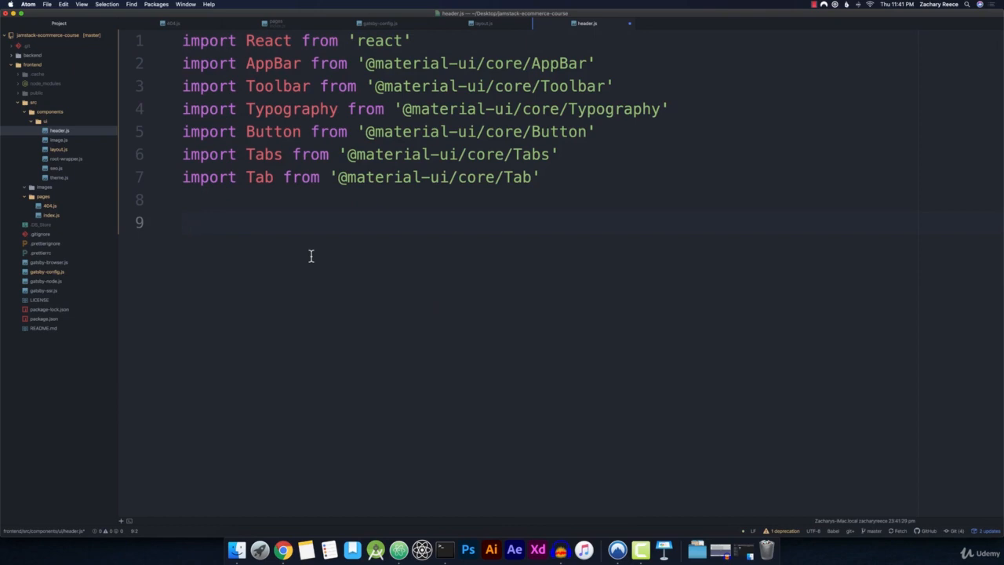
Step: Write export default function Header() { return () } below the imports
text(export)
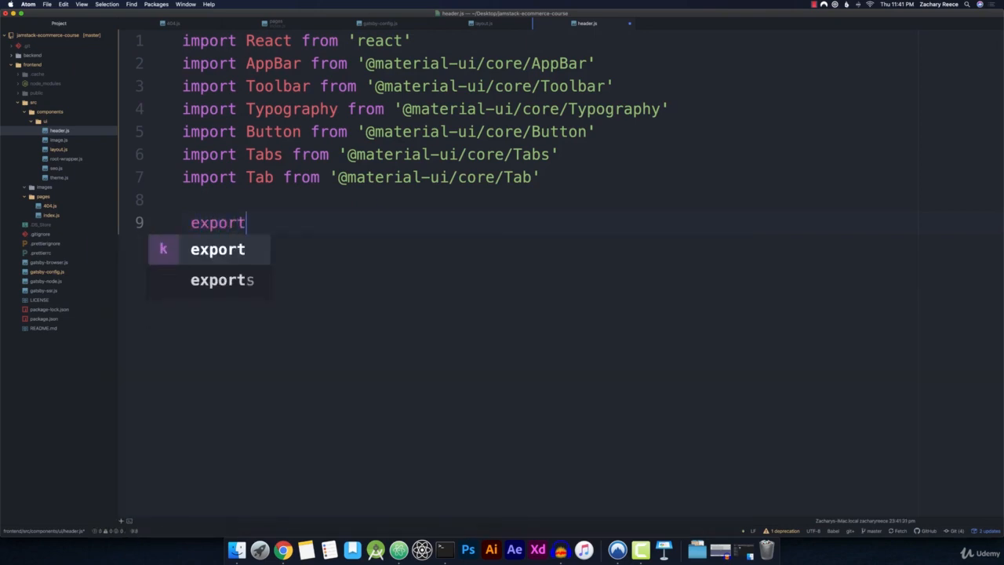
text(default)
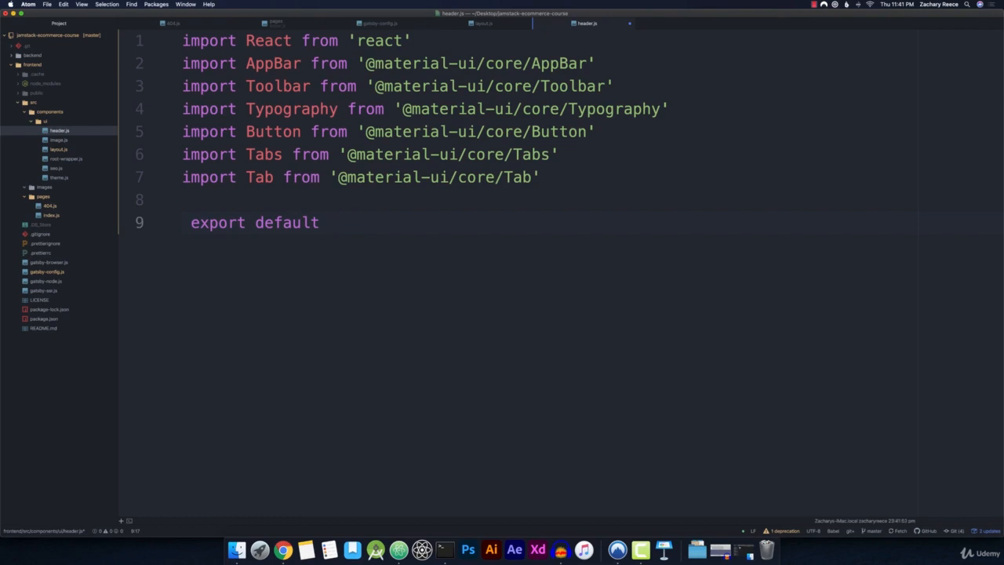
text(Header)
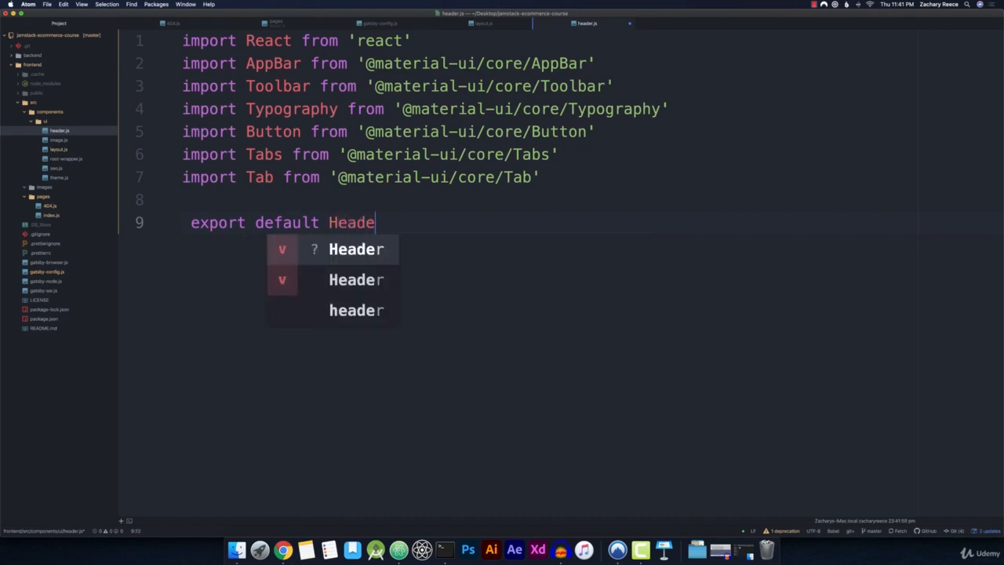
text(function)
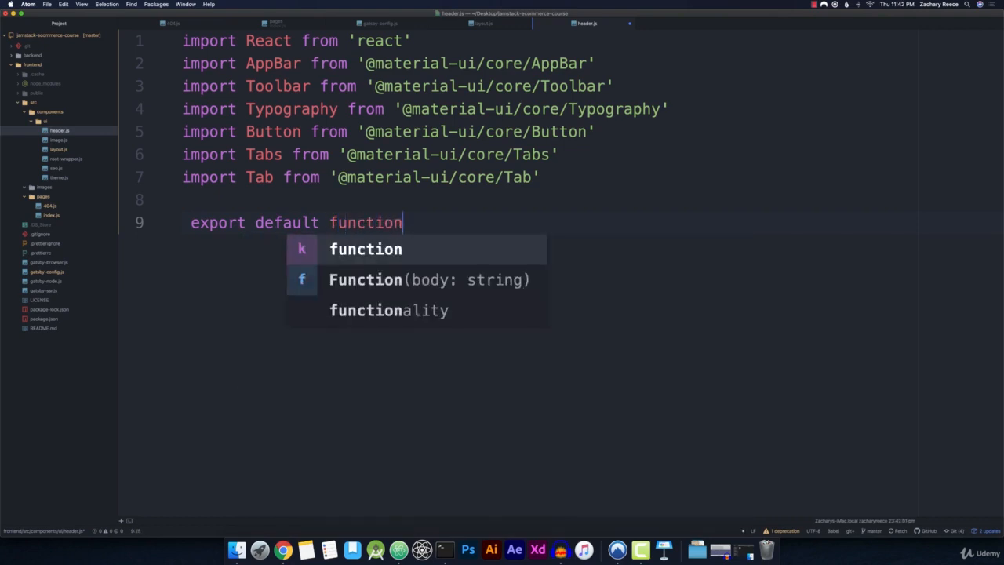
text(Header() {)
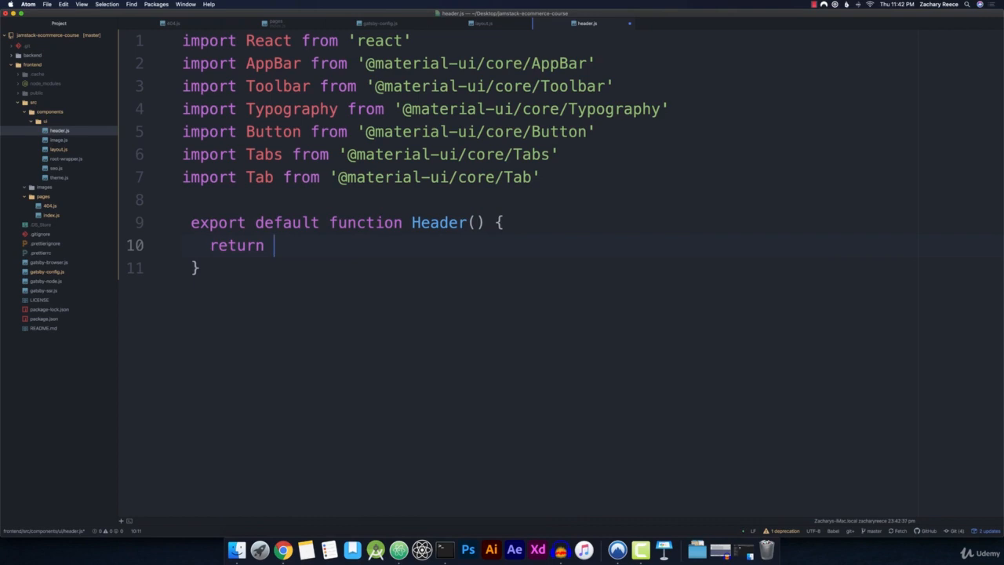
text(())
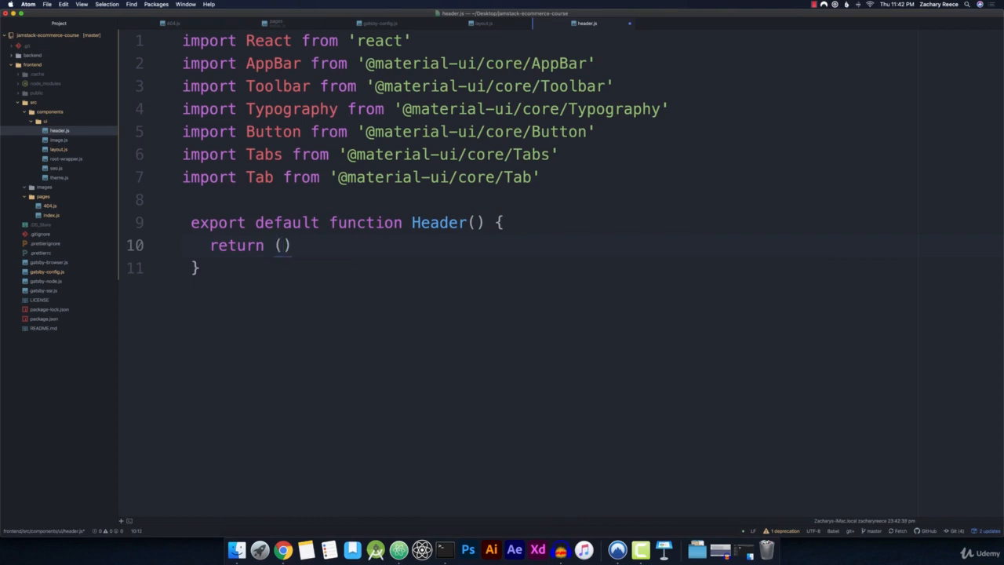
key(enter)
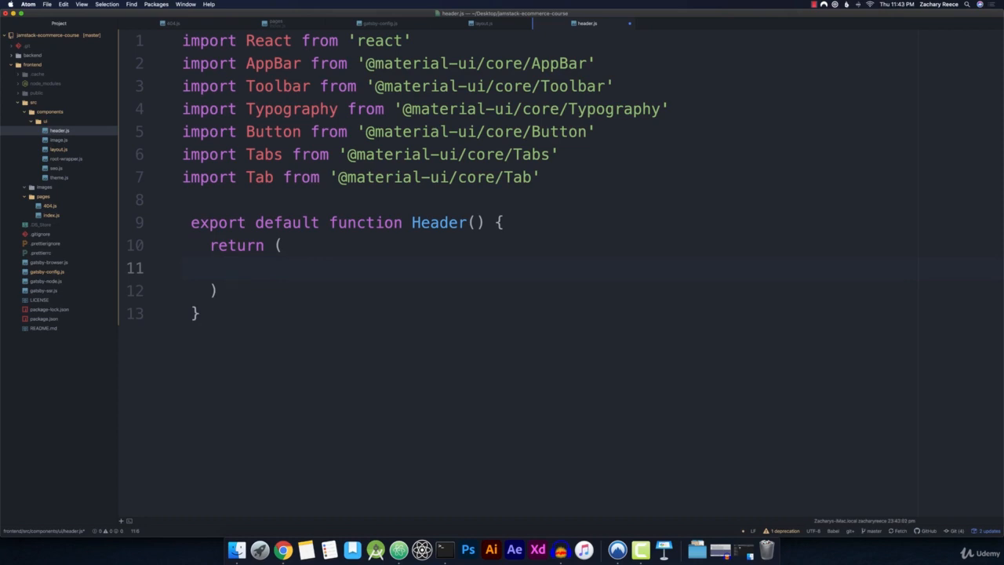
Step: Return an <AppBar> containing an empty <Toolbar></Toolbar> from Header
text(<AppBar></AppBar>)
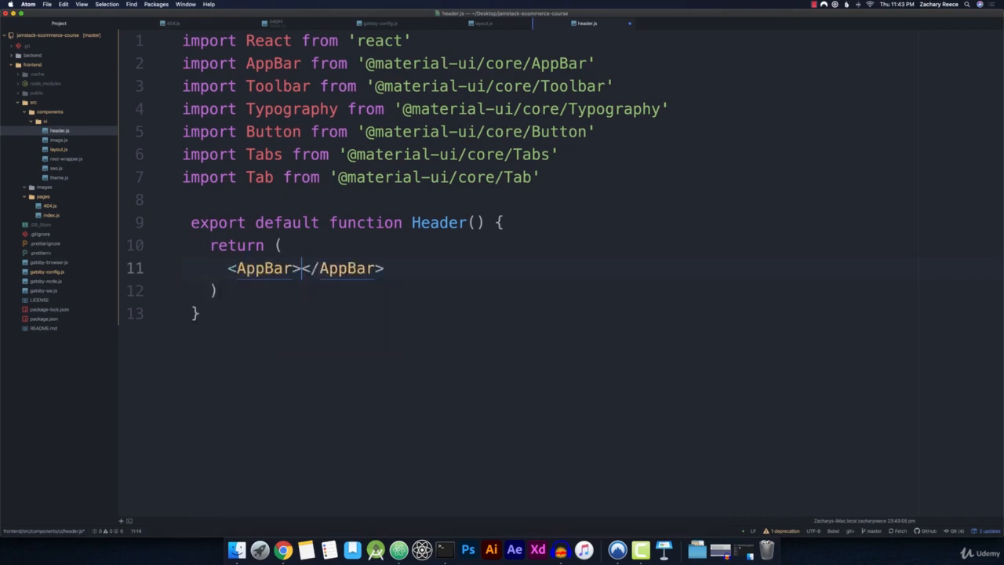
key(enter)
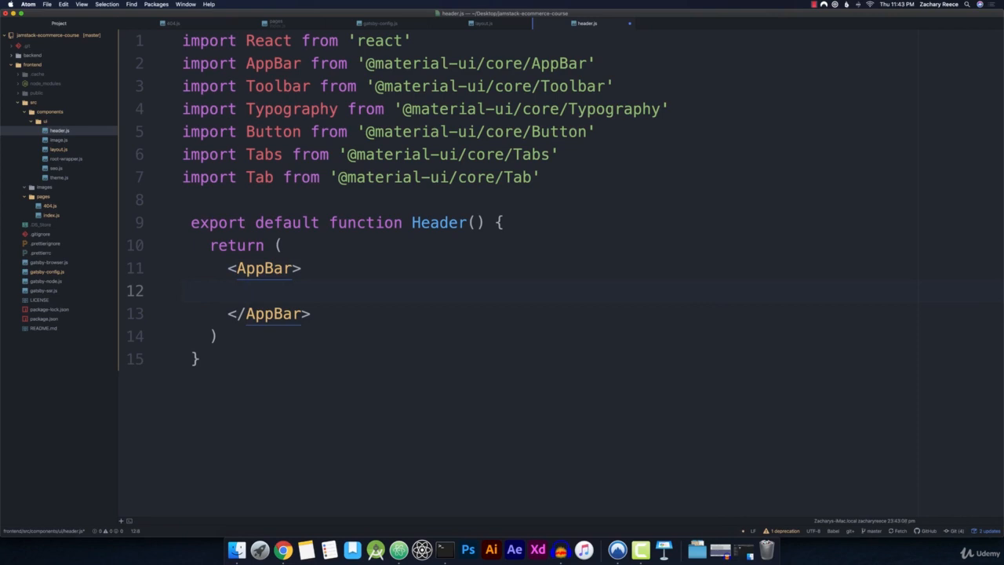
text(<)
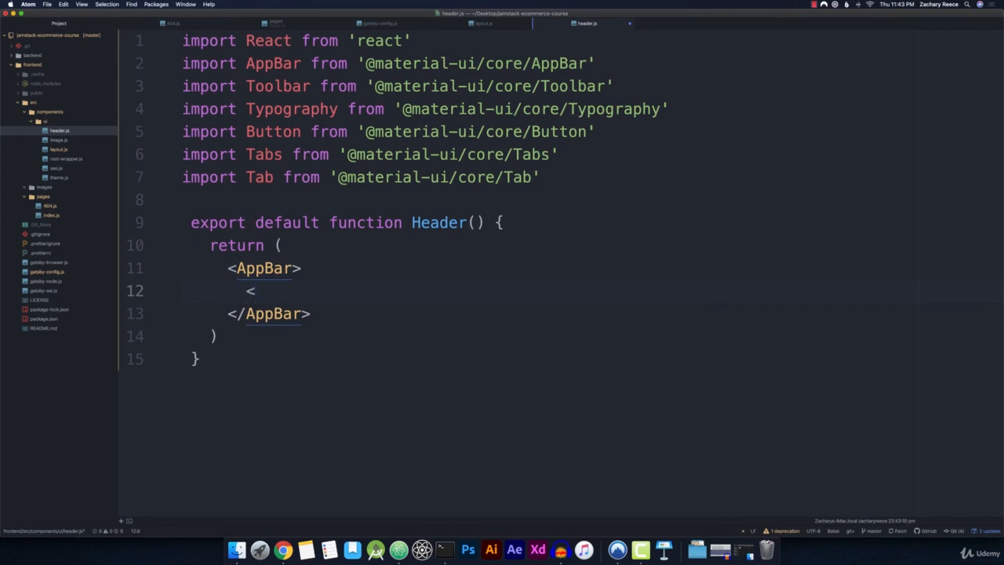
text(Toolbar>)
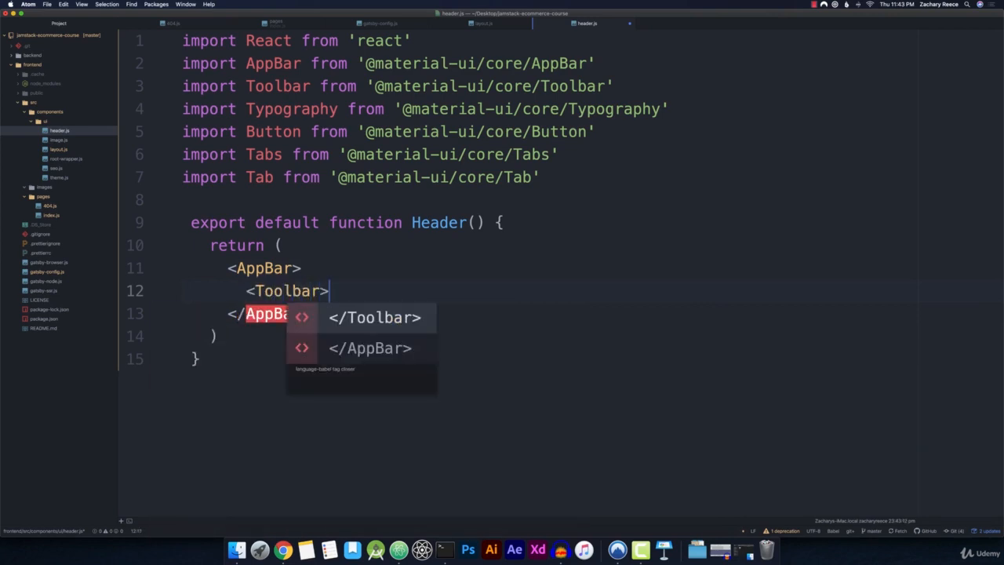
key(enter)
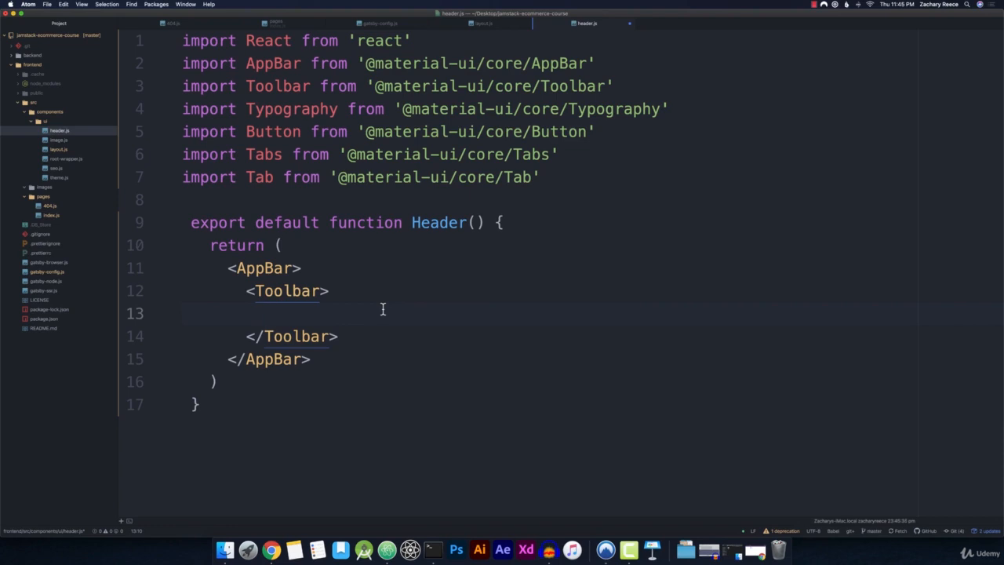
Step: Add a Button inside the Toolbar and start a nested Typography tag
click(265, 313)
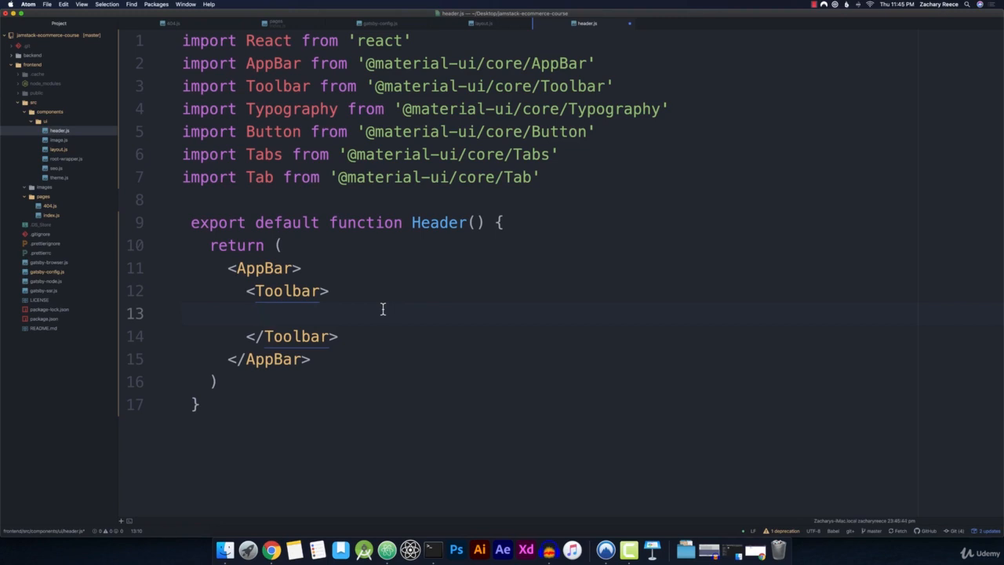
text(<)
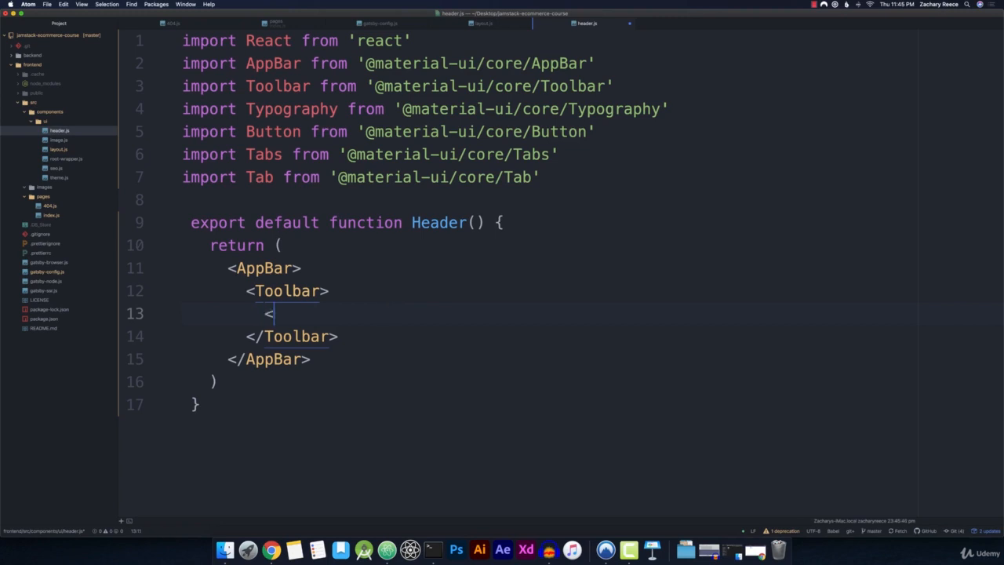
text(BU)
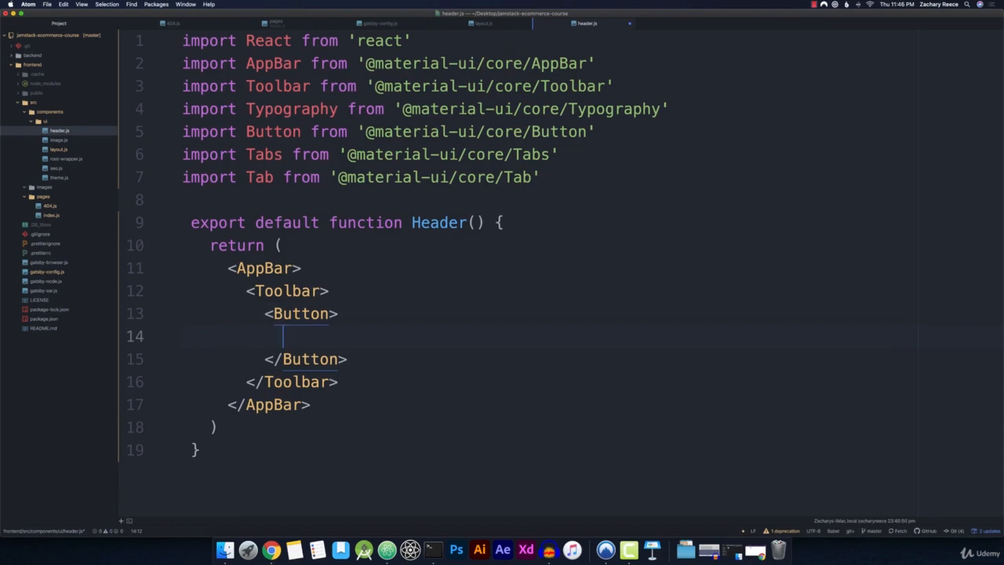
text(<)
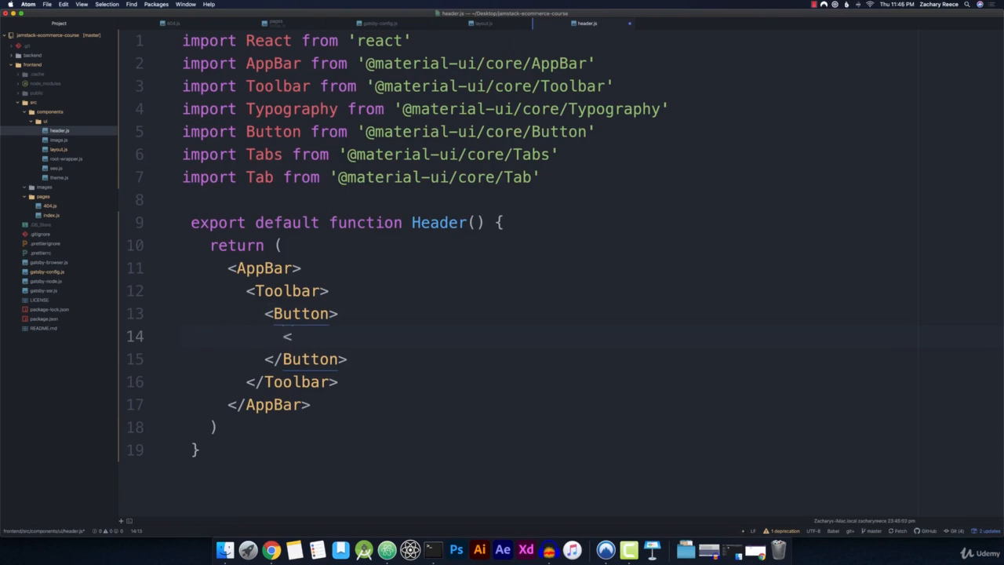
text(Typography)
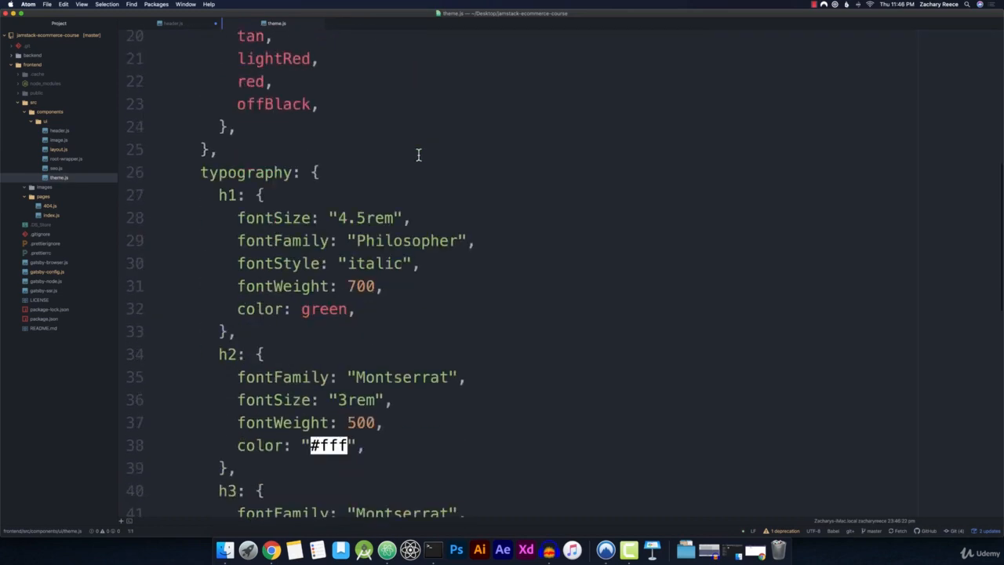
Step: Inspect the h3 and body1 typography variants in theme.js, then return to header.js
double_click(247, 171)
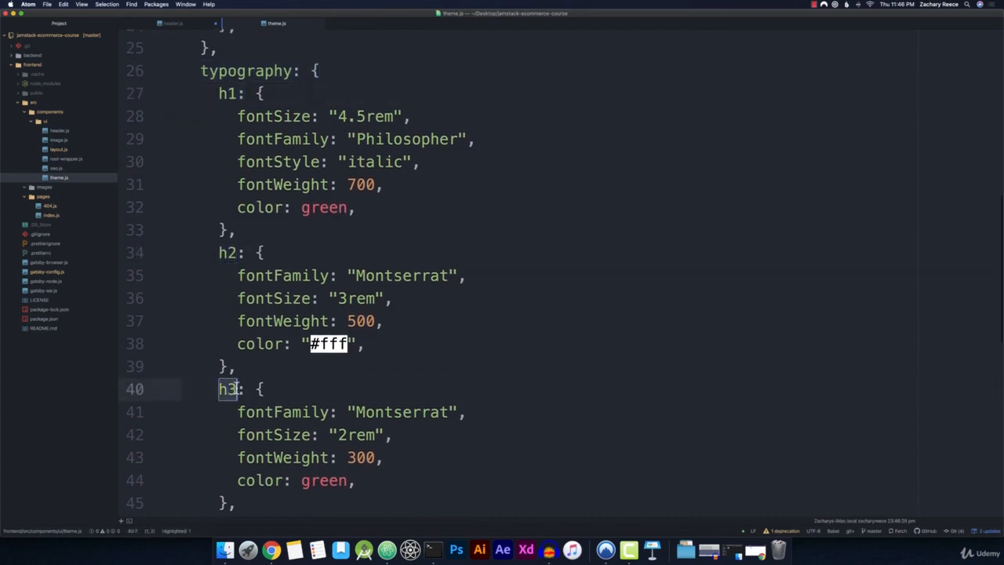
scroll(down, 3)
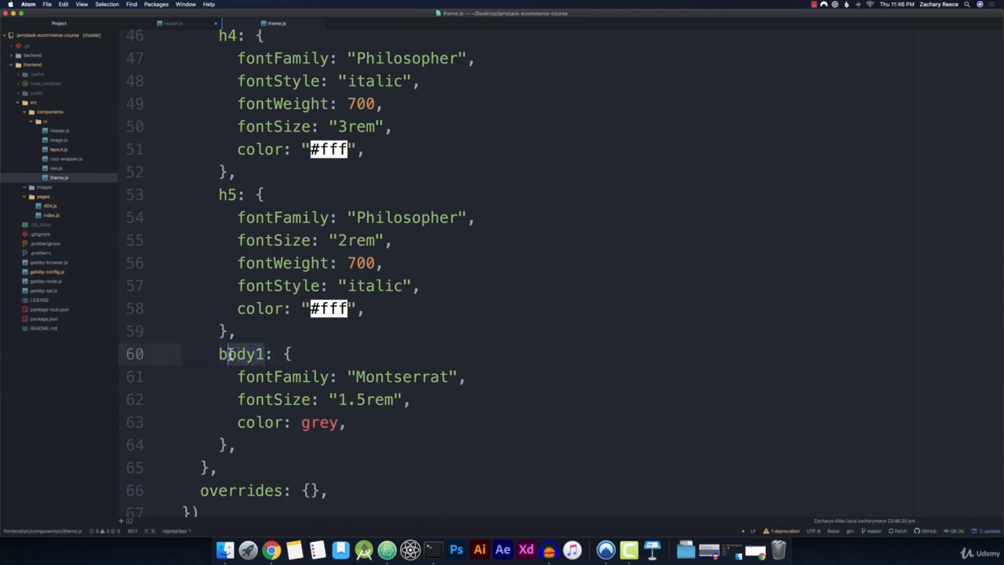
double_click(242, 354)
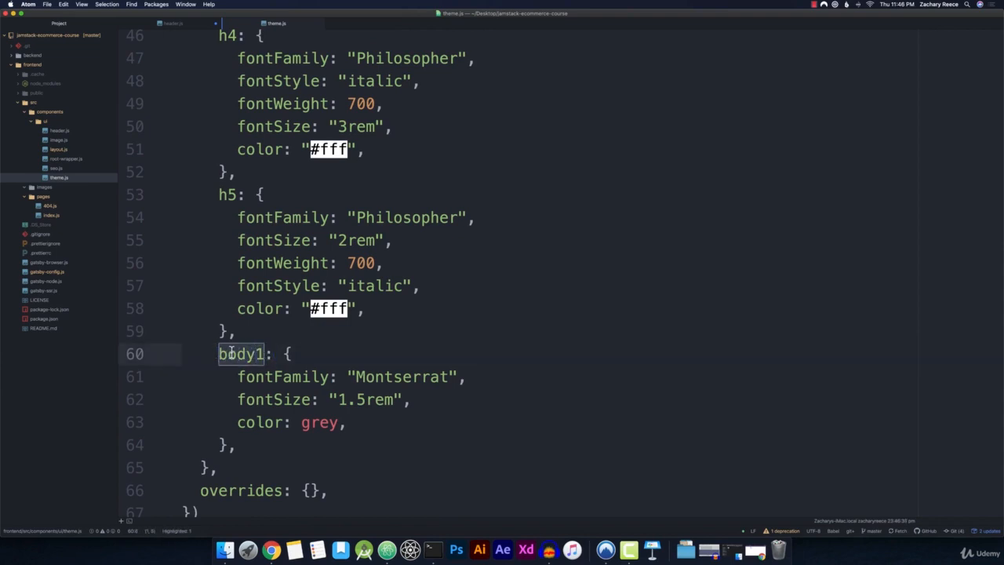
scroll(up, 3)
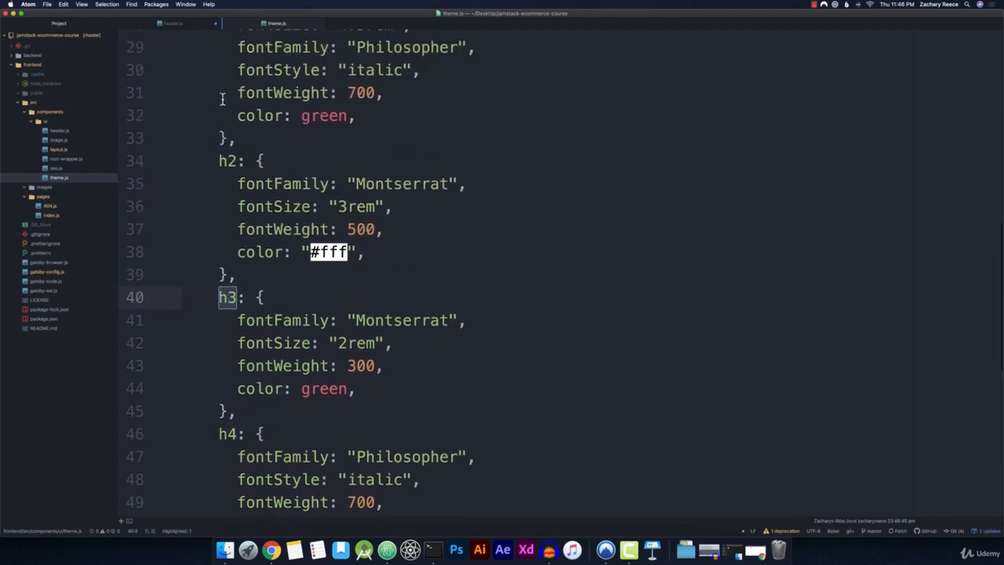
click(172, 23)
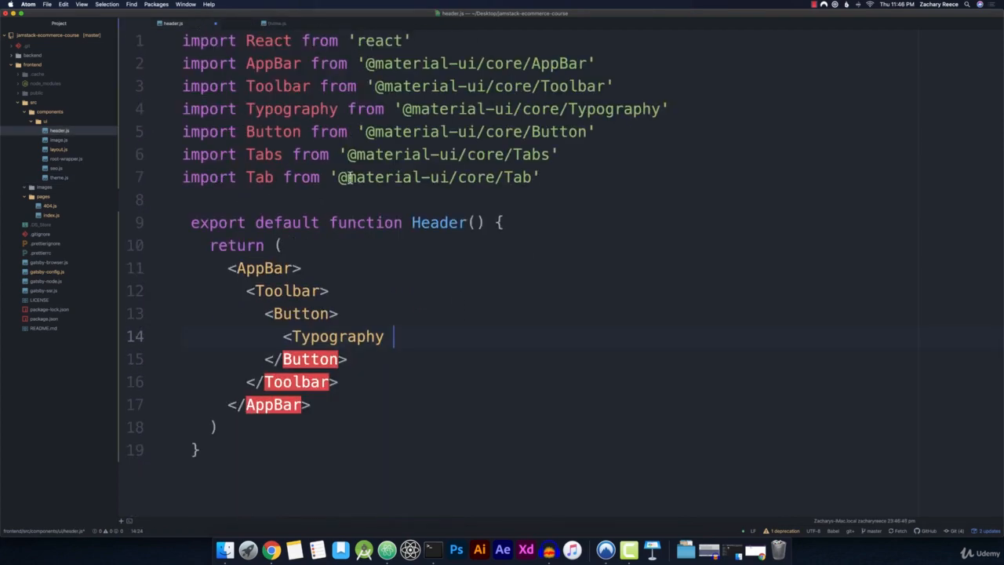
Step: Give the Typography tag variant="h1" and delete the placeholder text
text(variant)
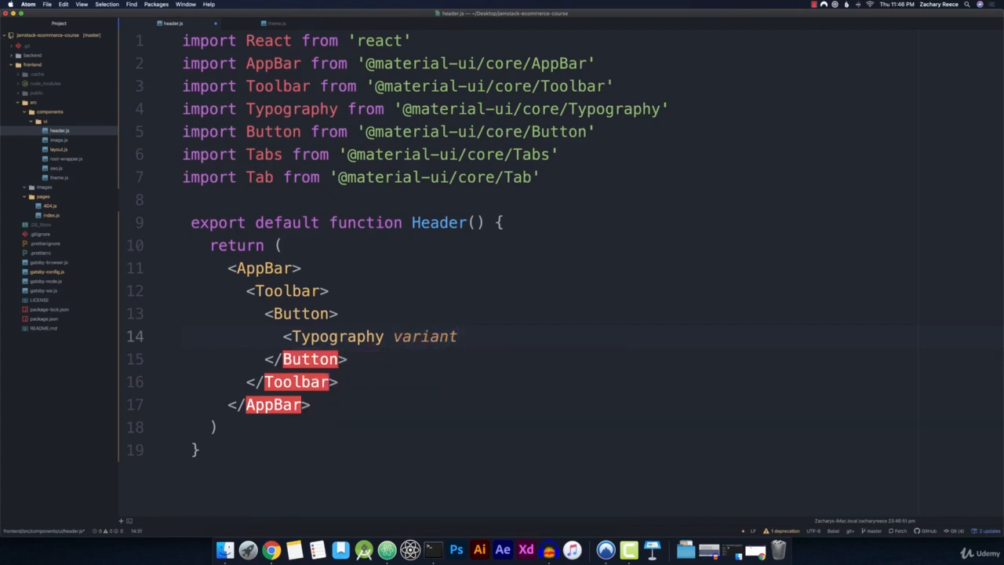
click(458, 336)
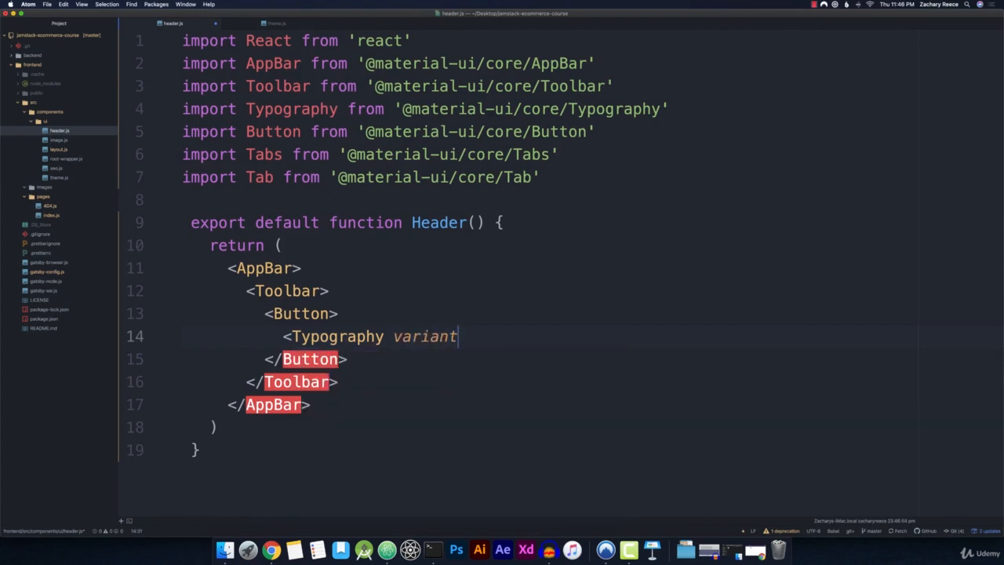
text(="")
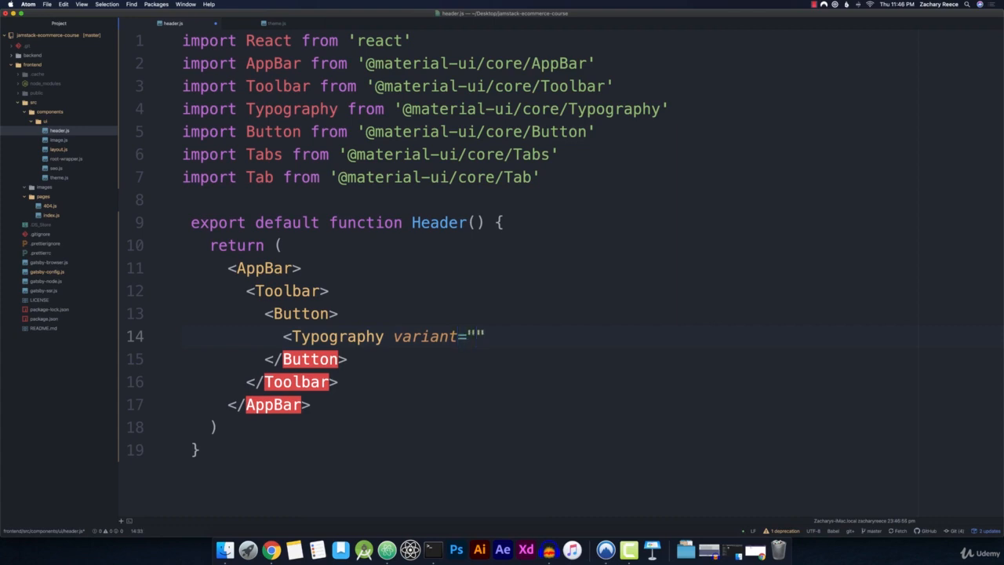
text(h1)
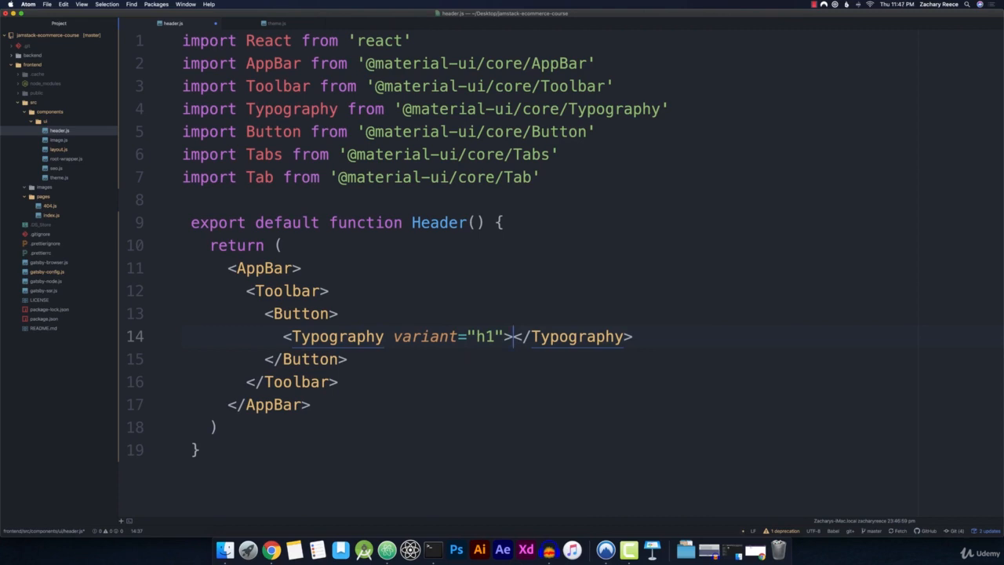
text(ailunsdunsw3)
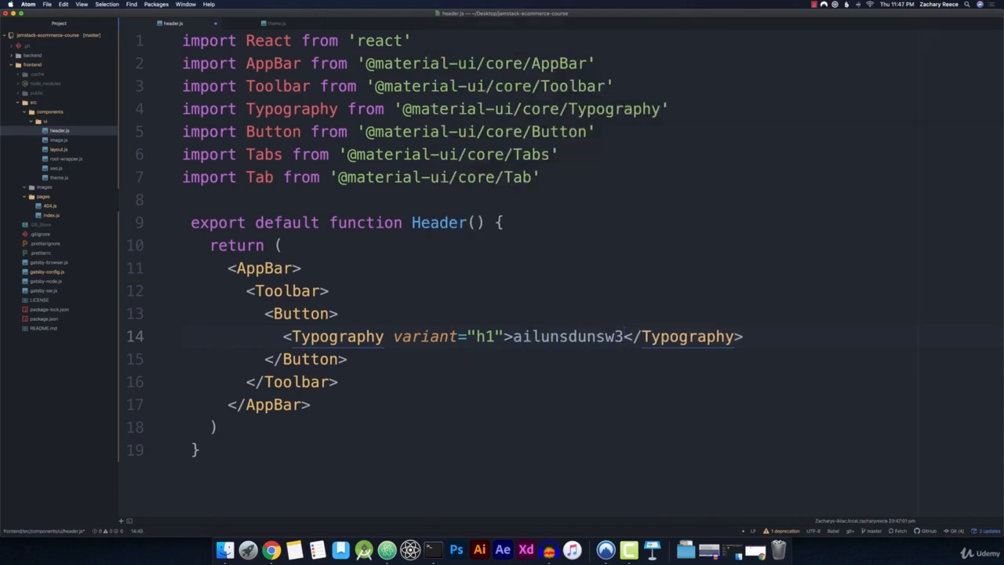
key(Backspace)
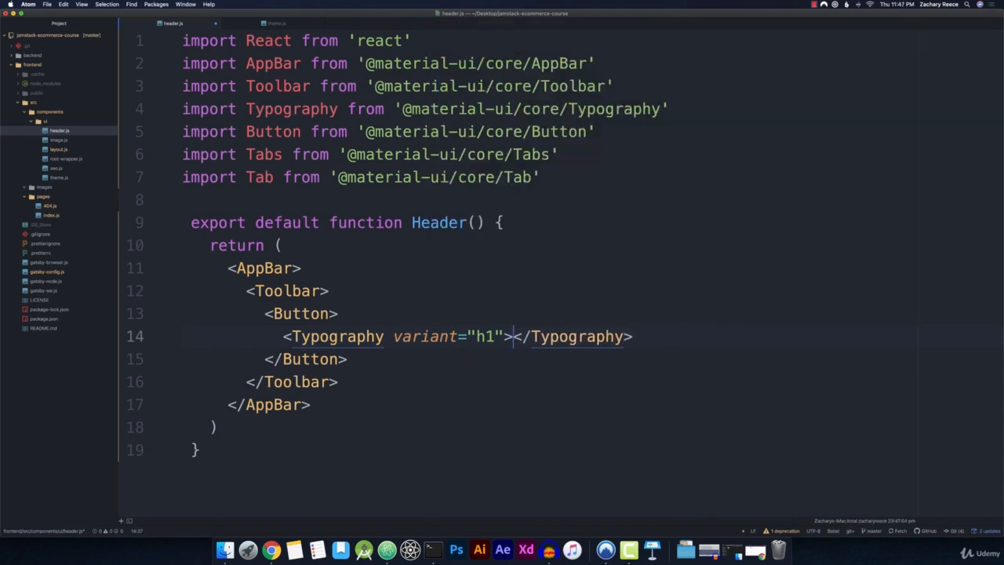
click(276, 23)
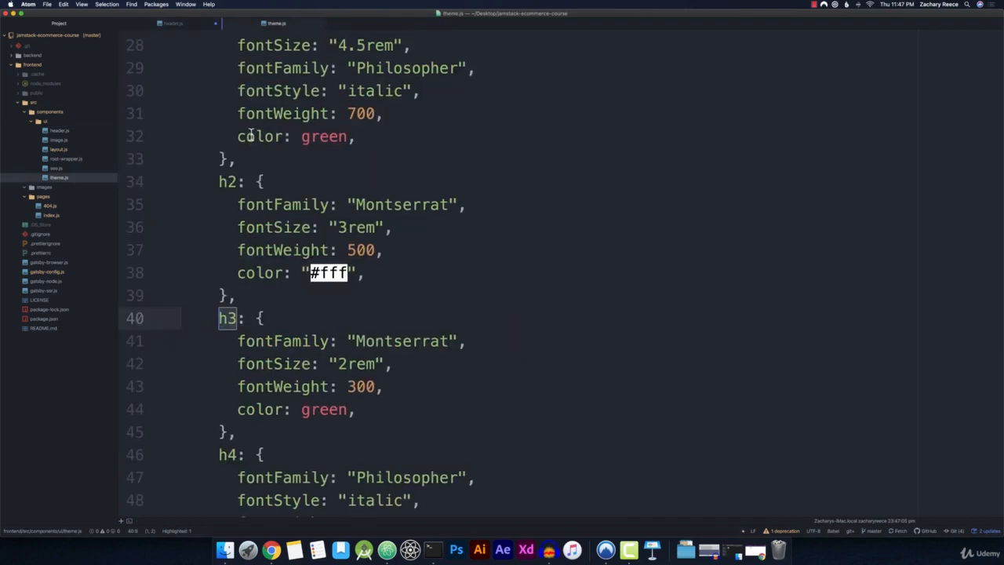
Step: Scroll through the h1 typography styles in theme.js and go back to header.js
scroll(down, 3)
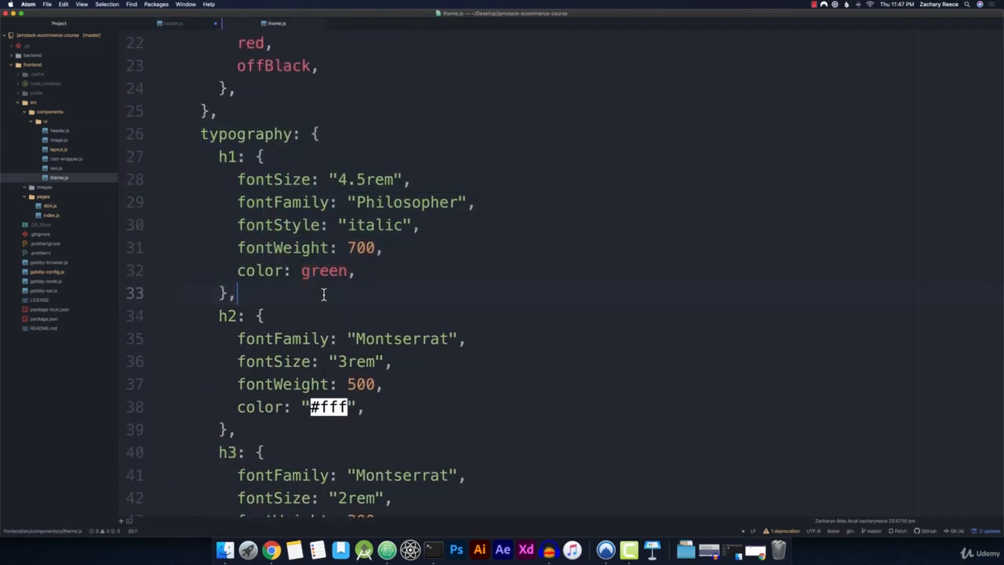
click(171, 23)
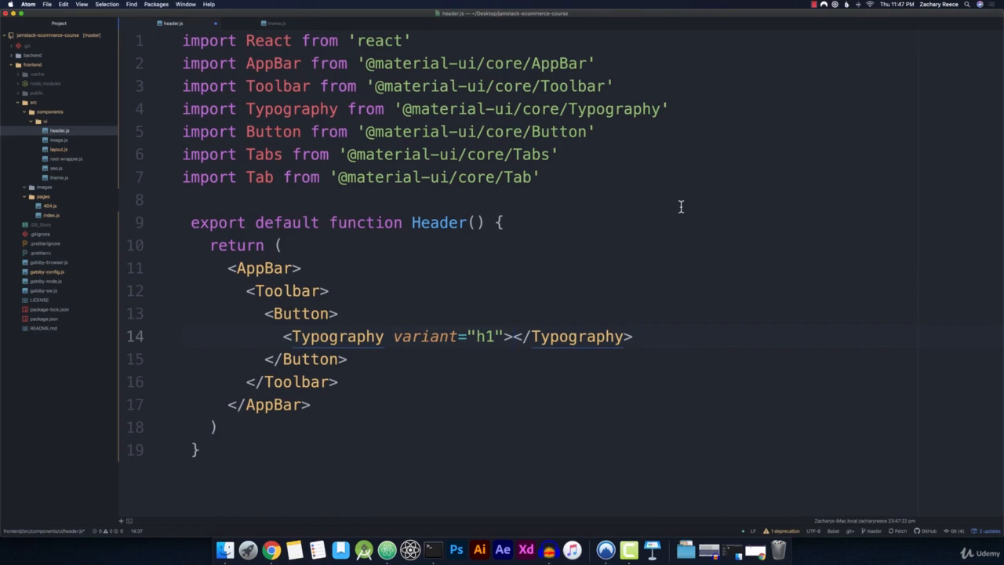
Step: Type 'VAR X' between the h1 Typography tags inside the Button
click(513, 336)
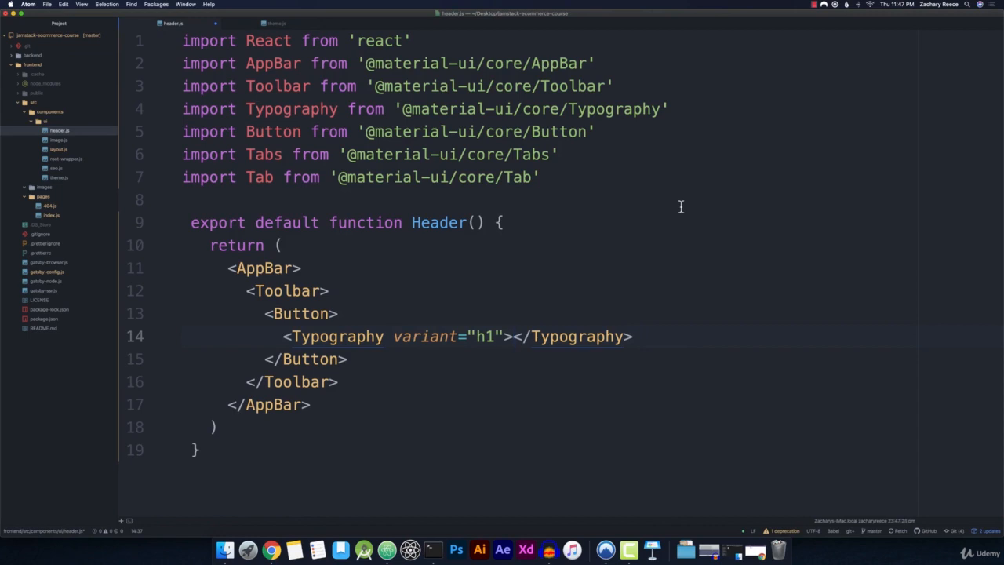
click(512, 337)
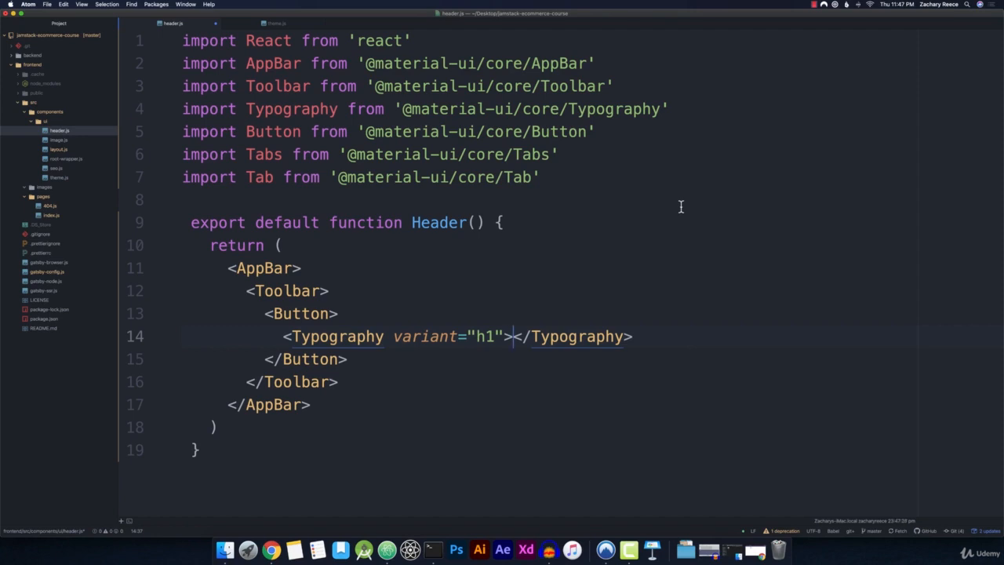
text(VAR)
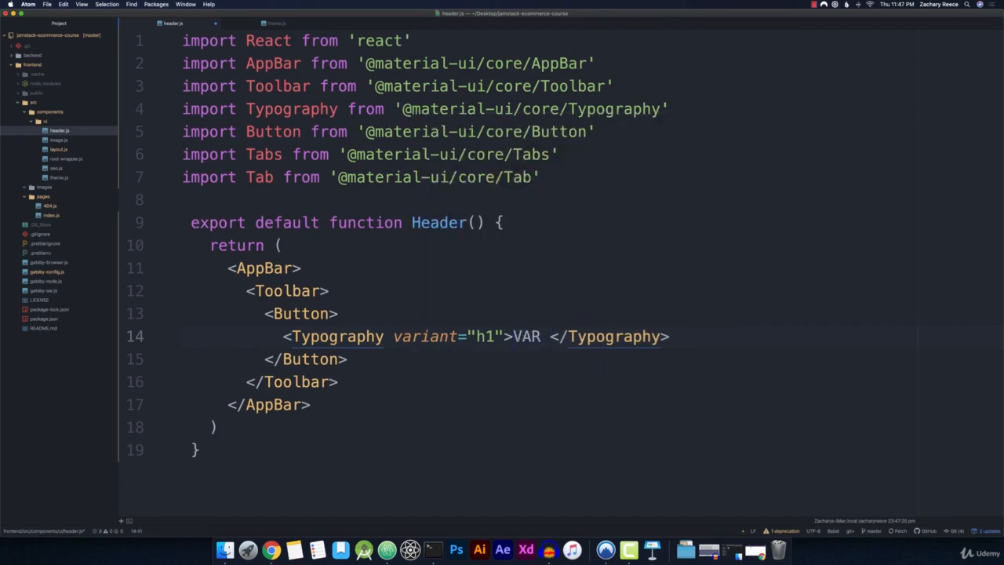
text(X)
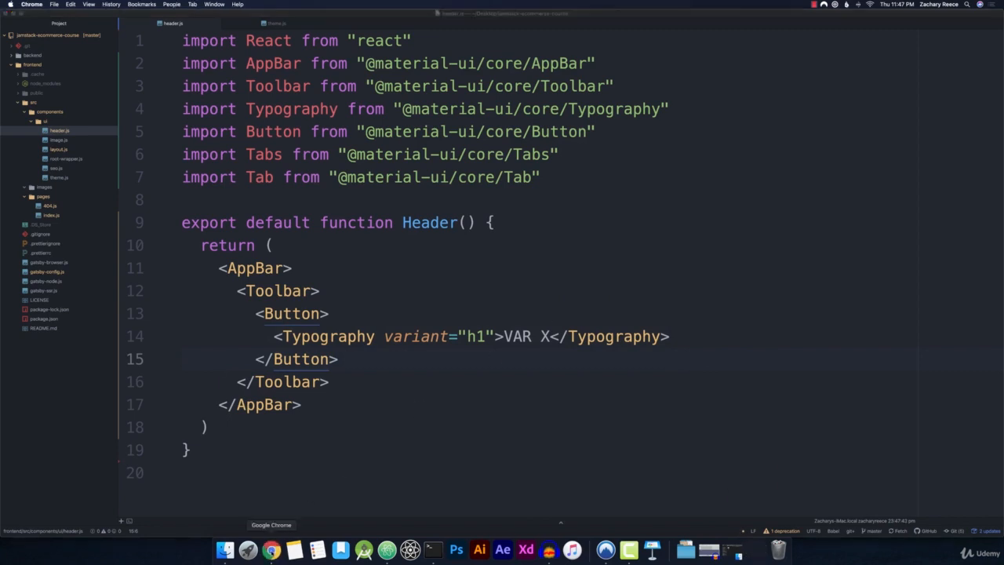
Step: Preview the localhost:8000 site in Chrome to inspect the green header AppBar
click(283, 549)
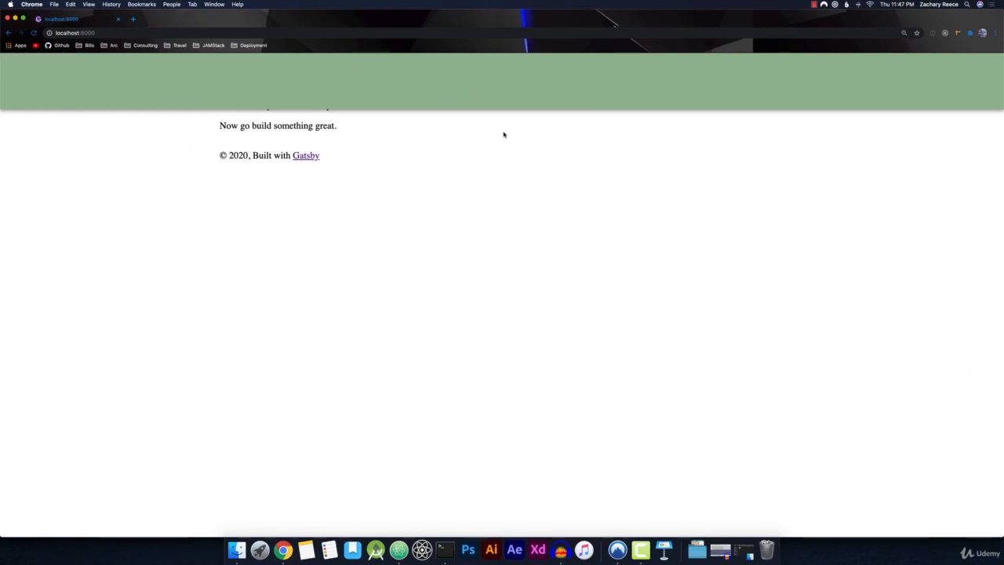
mouse_move(991, 100)
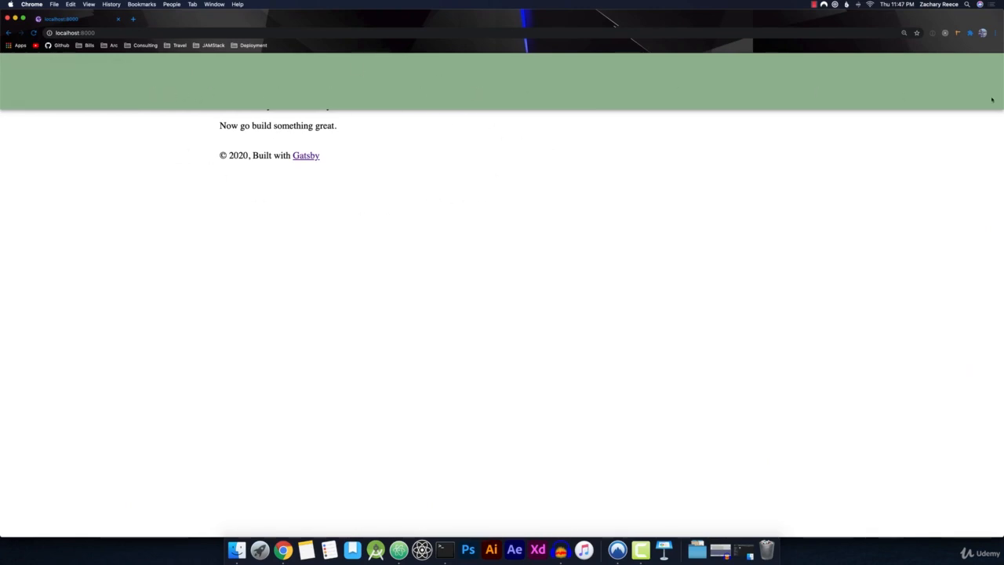
mouse_move(694, 119)
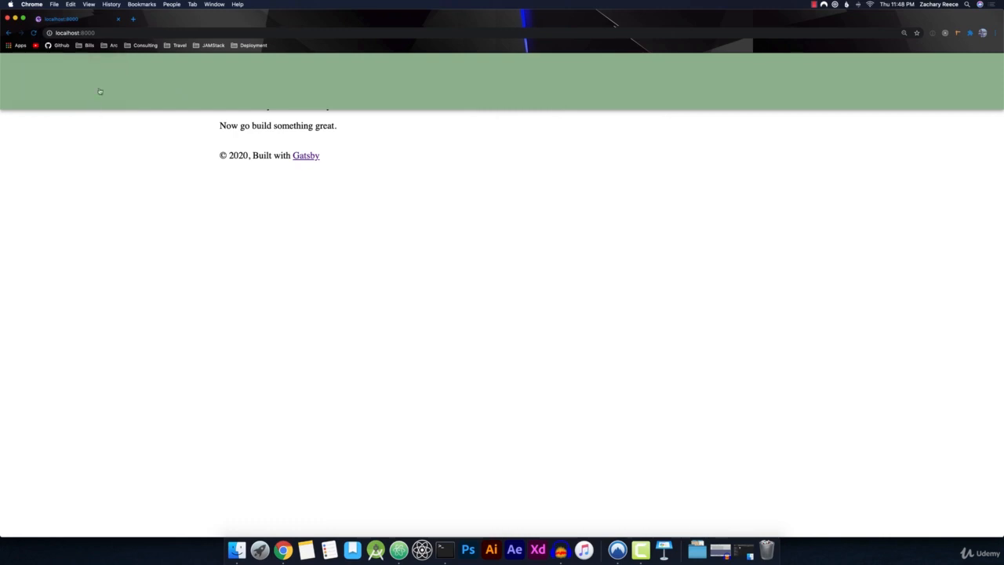
mouse_move(253, 88)
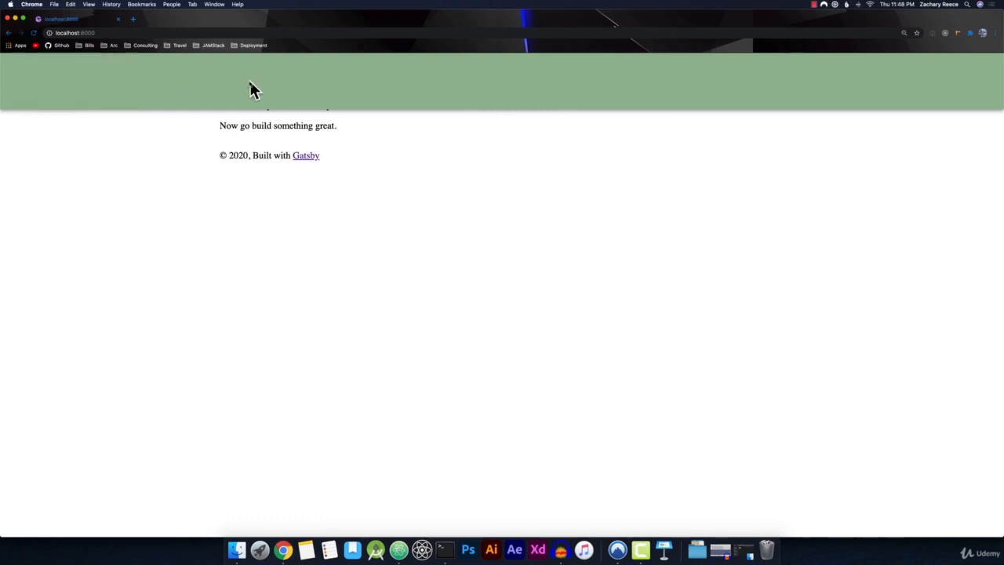
mouse_move(298, 88)
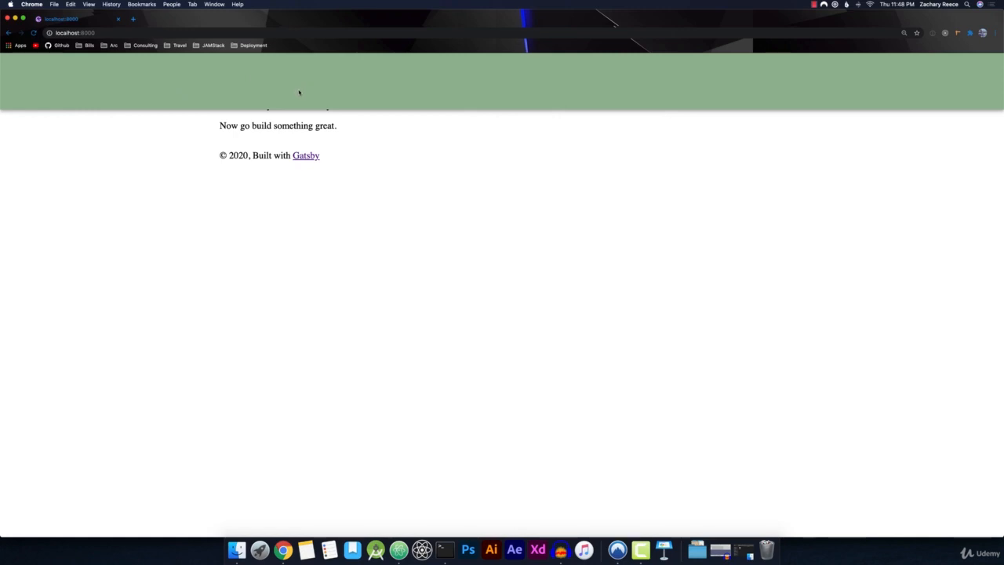
mouse_move(835, 102)
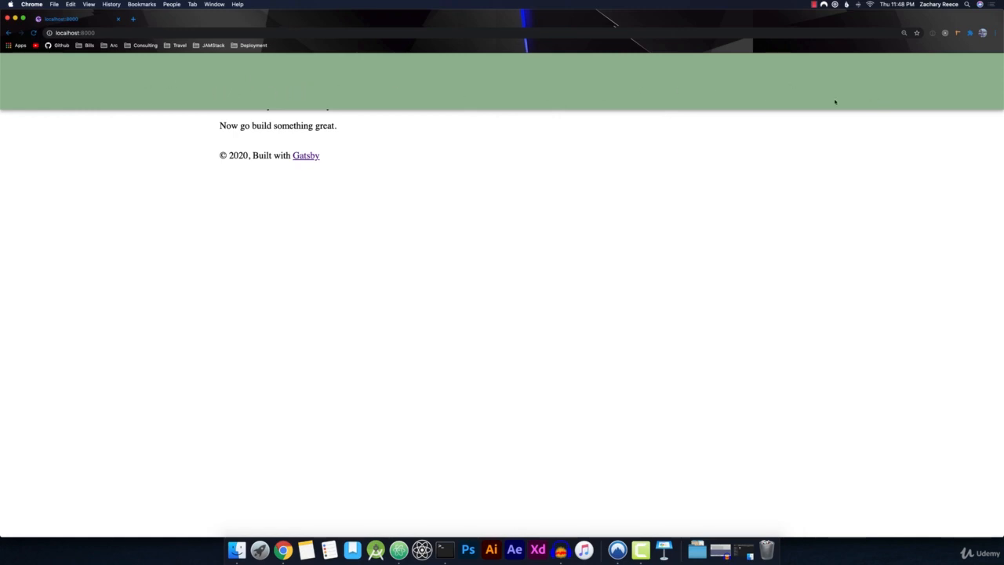
mouse_move(408, 89)
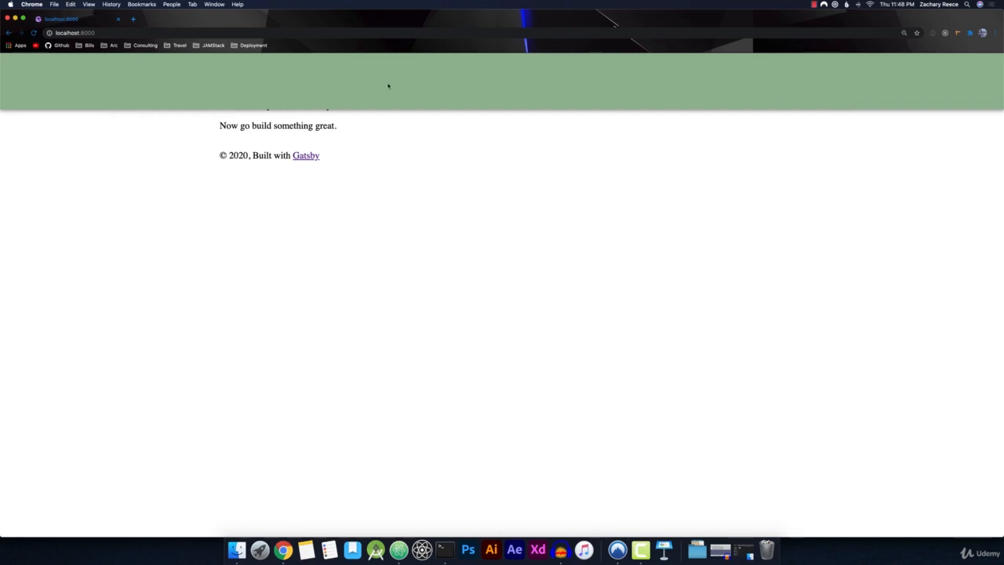
mouse_move(430, 79)
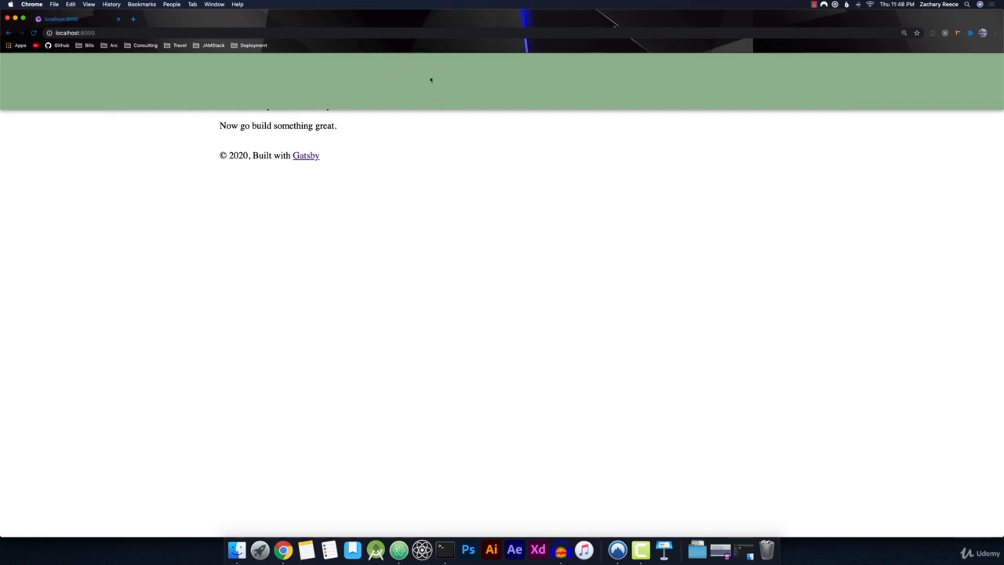
mouse_move(395, 516)
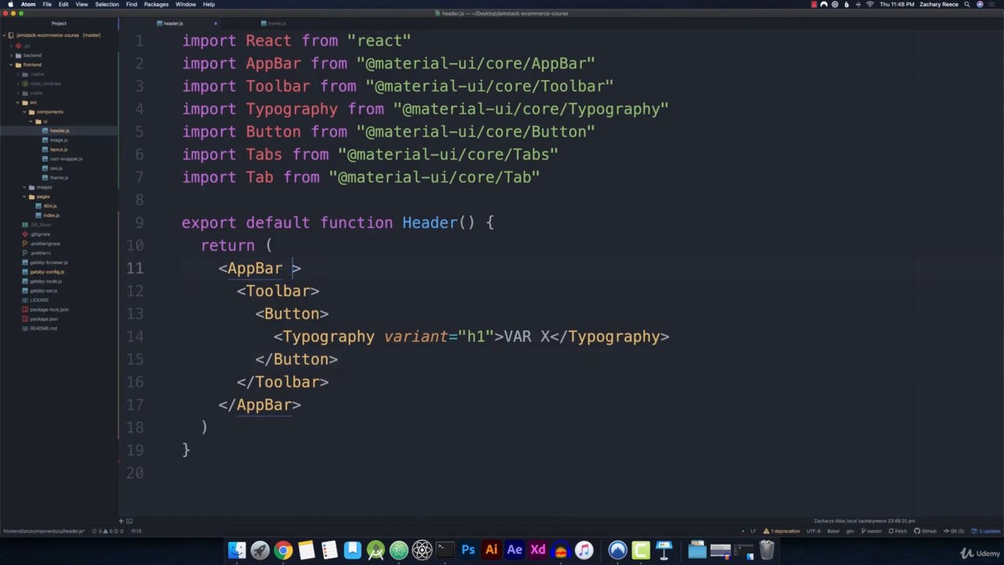
Step: Give the AppBar tag in header.js a color attribute with value #s982fad
text(color)
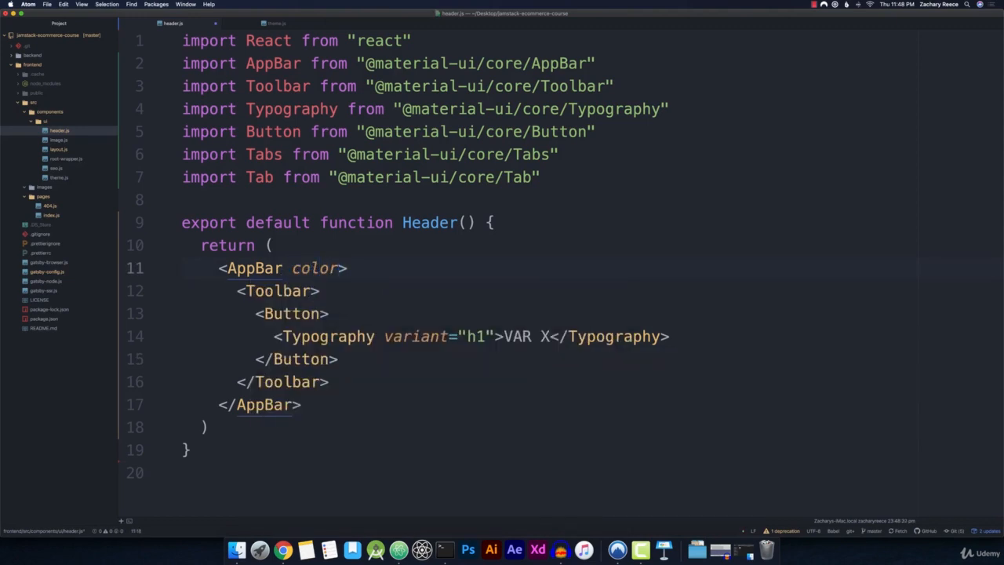
text(="")
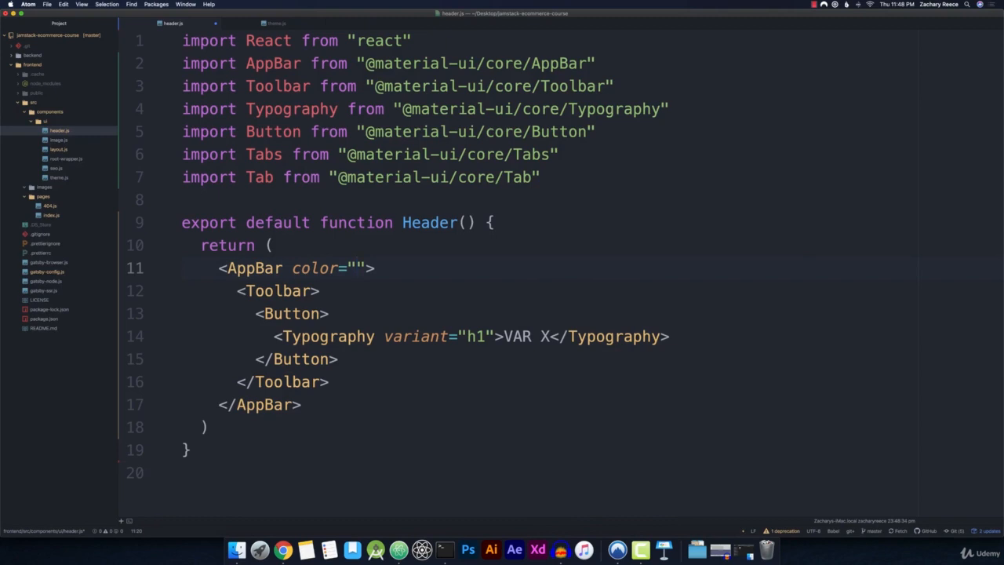
click(356, 268)
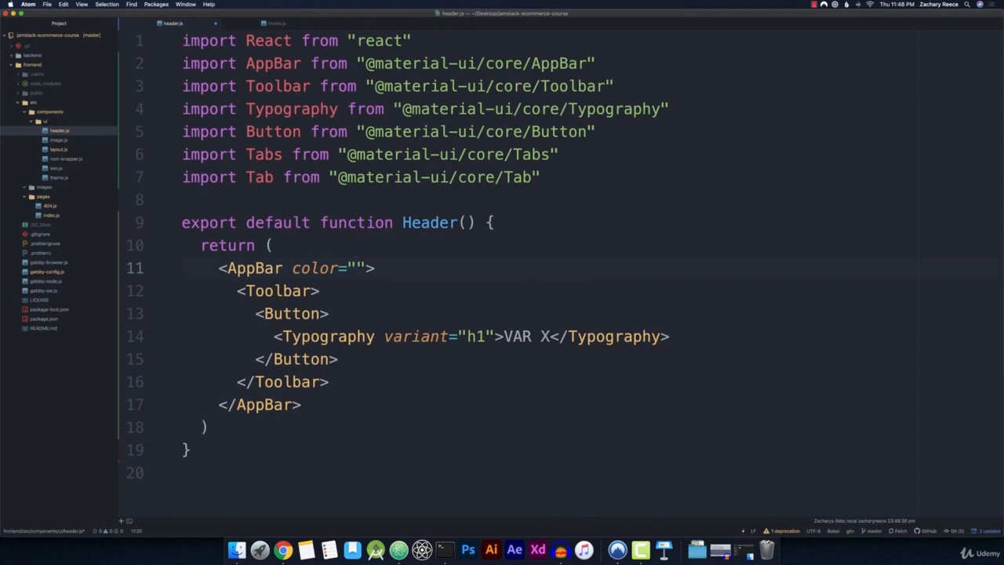
click(355, 267)
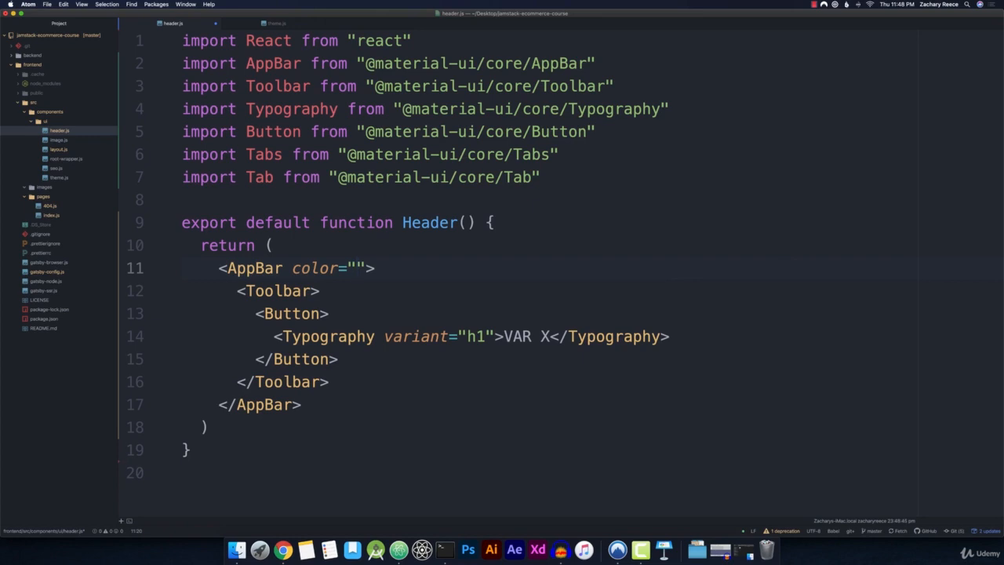
text(#s982fad)
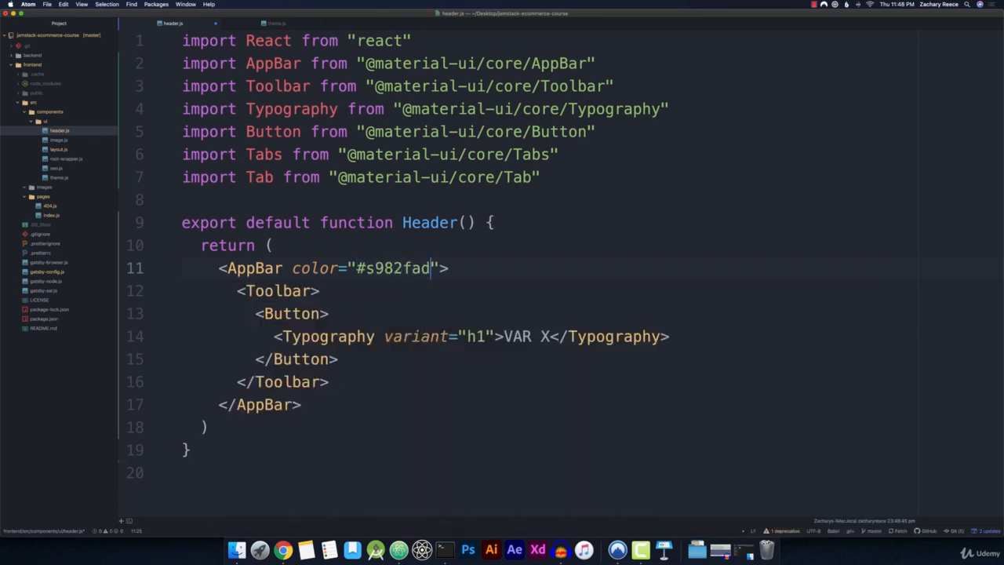
Step: Replace the hex colour value with 'transparent'
key(Backspace)
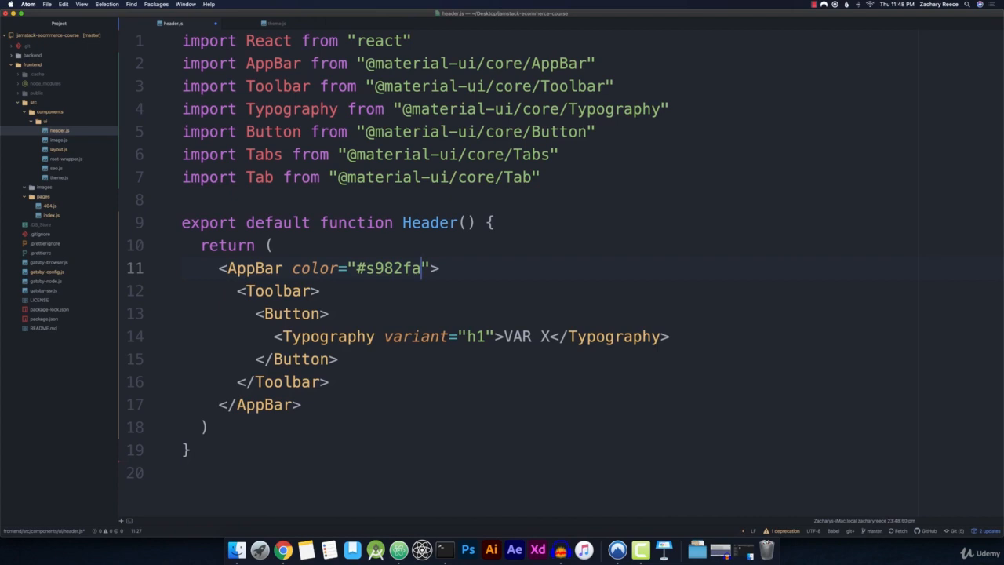
key(Backspace)
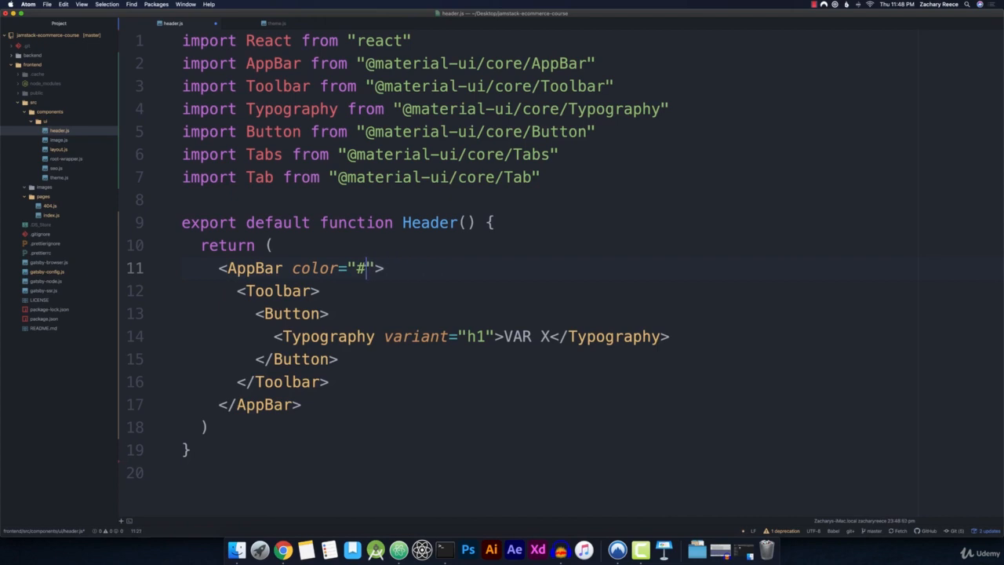
key(Backspace)
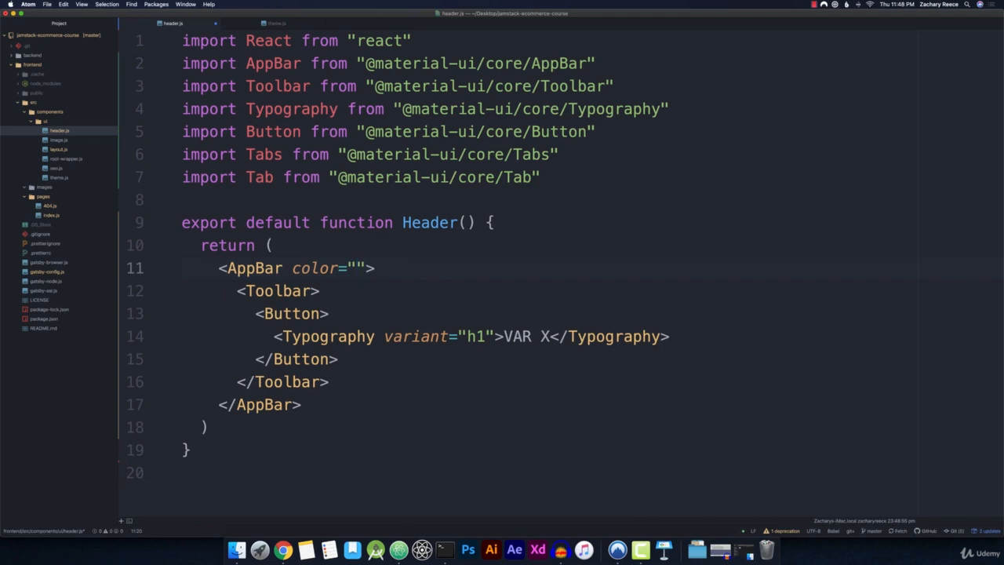
text(trans)
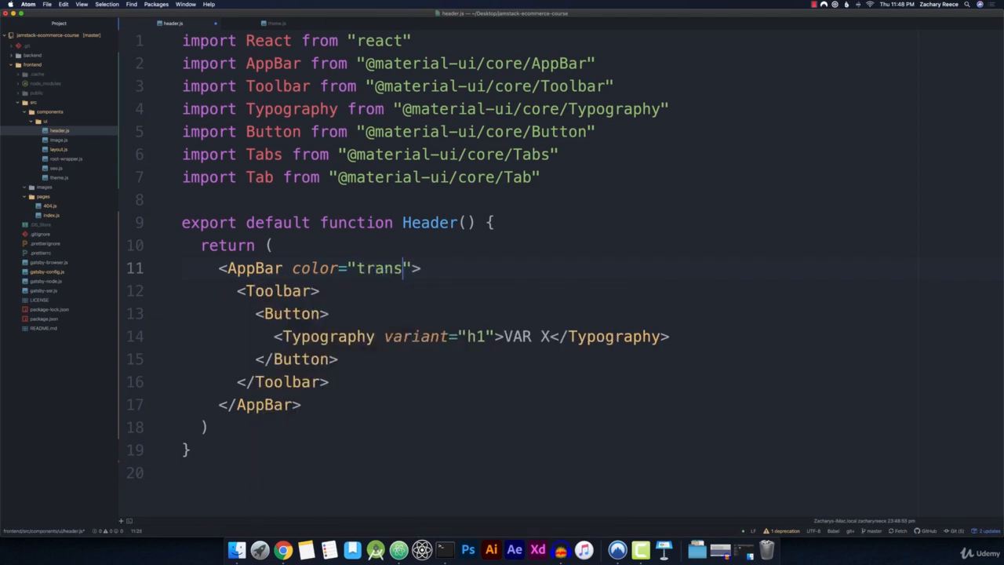
text(parent)
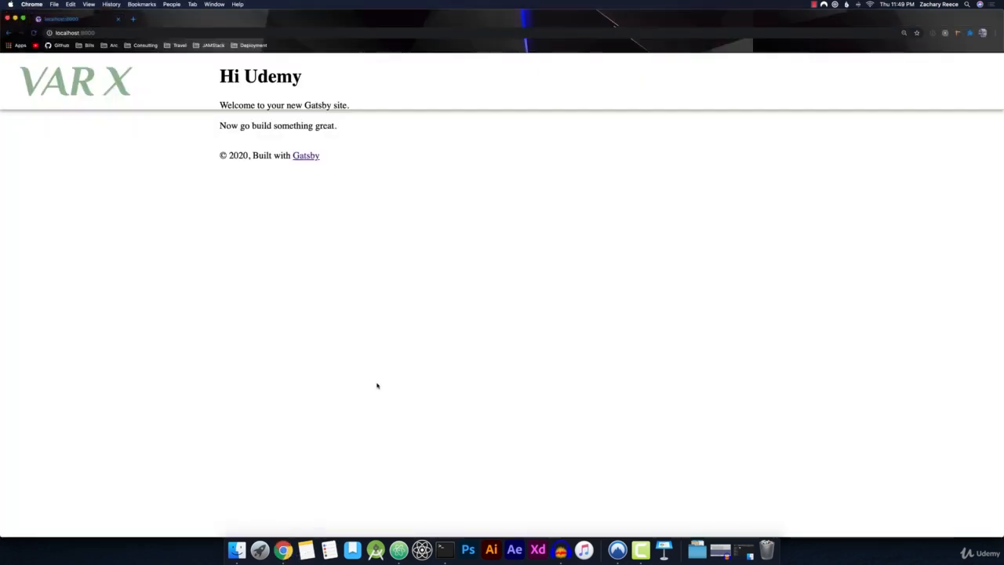
mouse_move(89, 124)
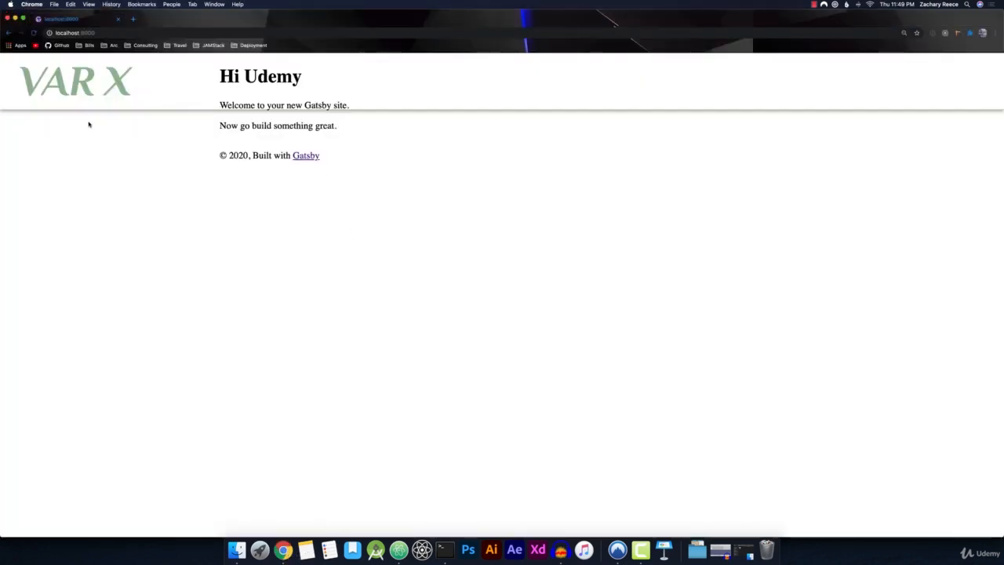
mouse_move(392, 121)
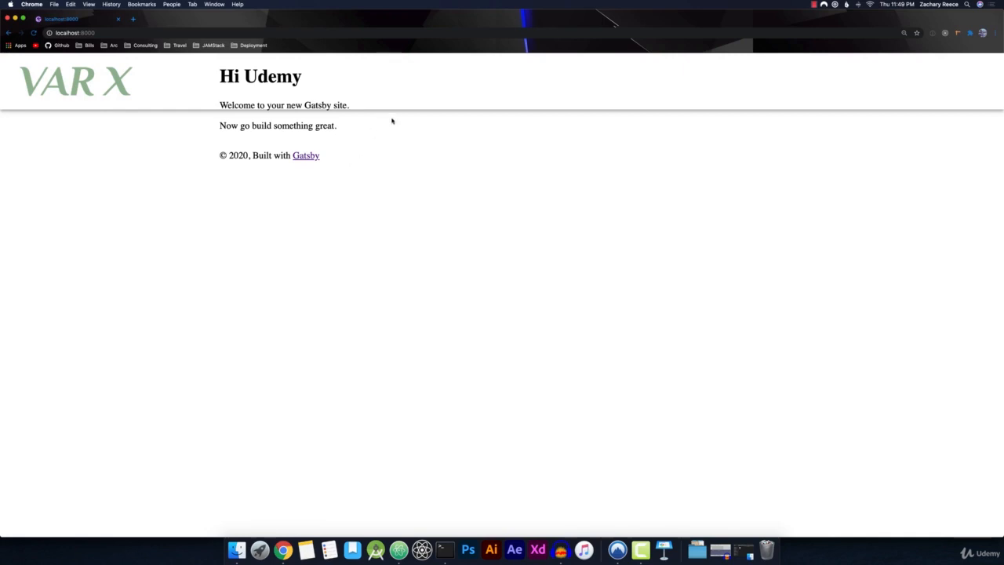
mouse_move(626, 176)
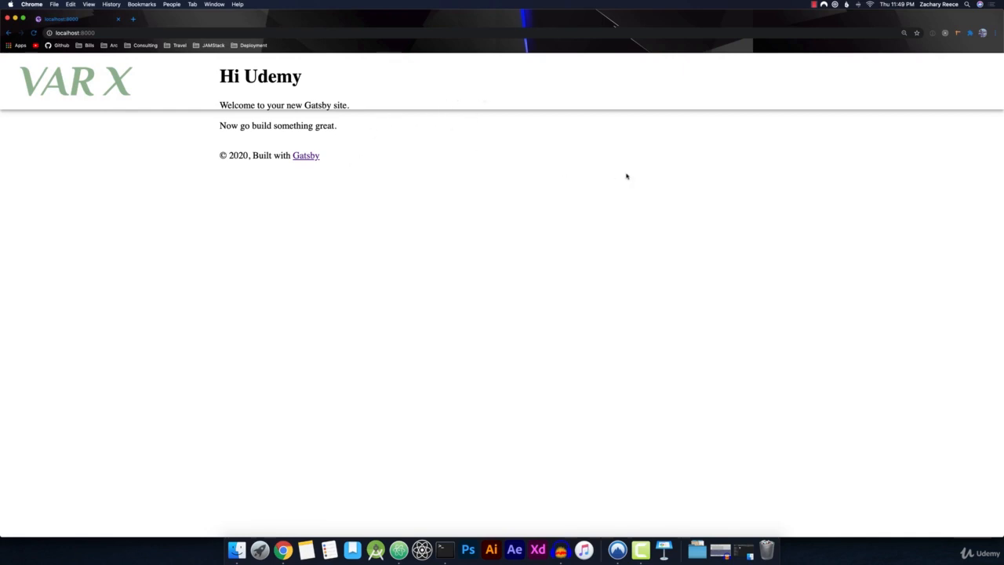
mouse_move(240, 212)
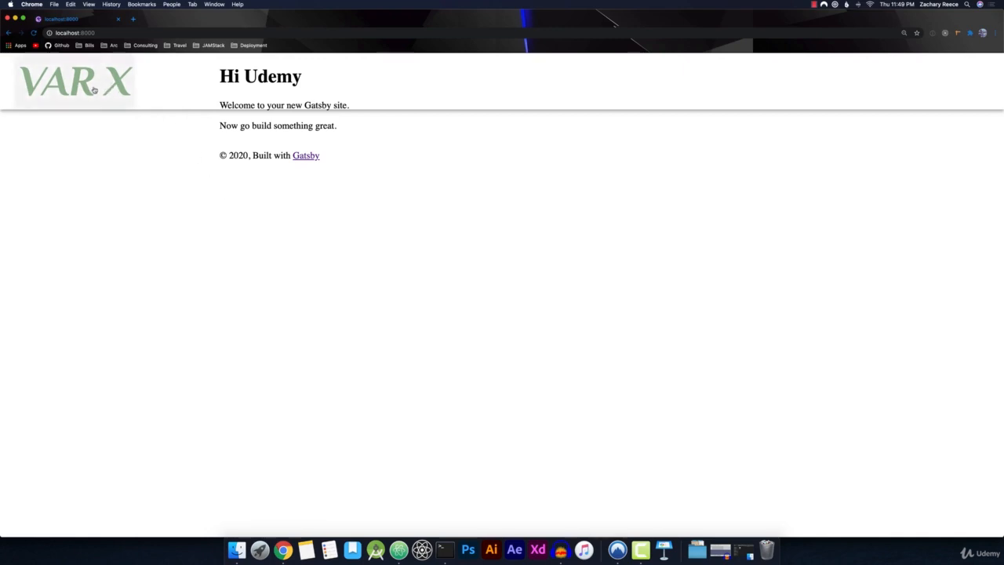
mouse_move(105, 94)
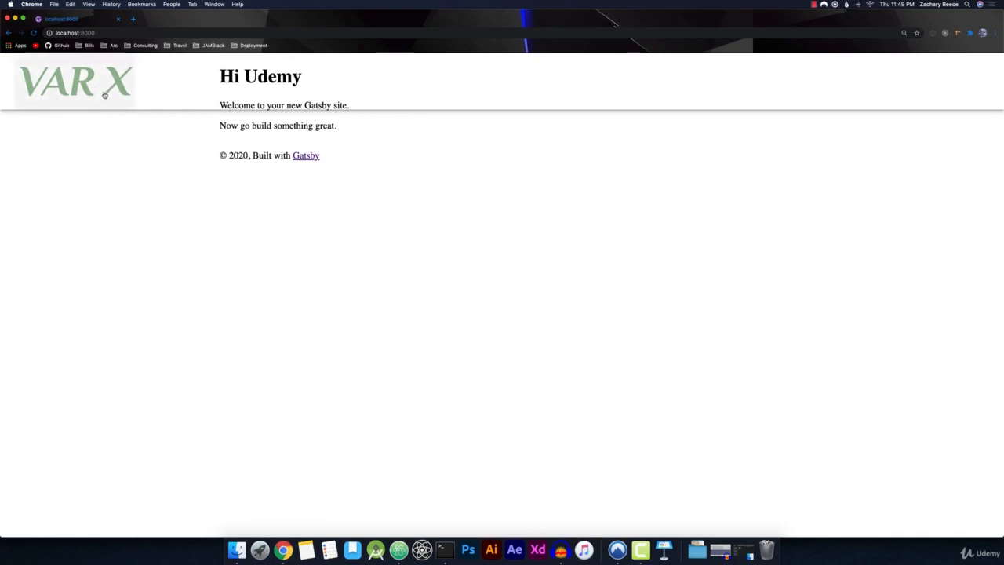
mouse_move(90, 108)
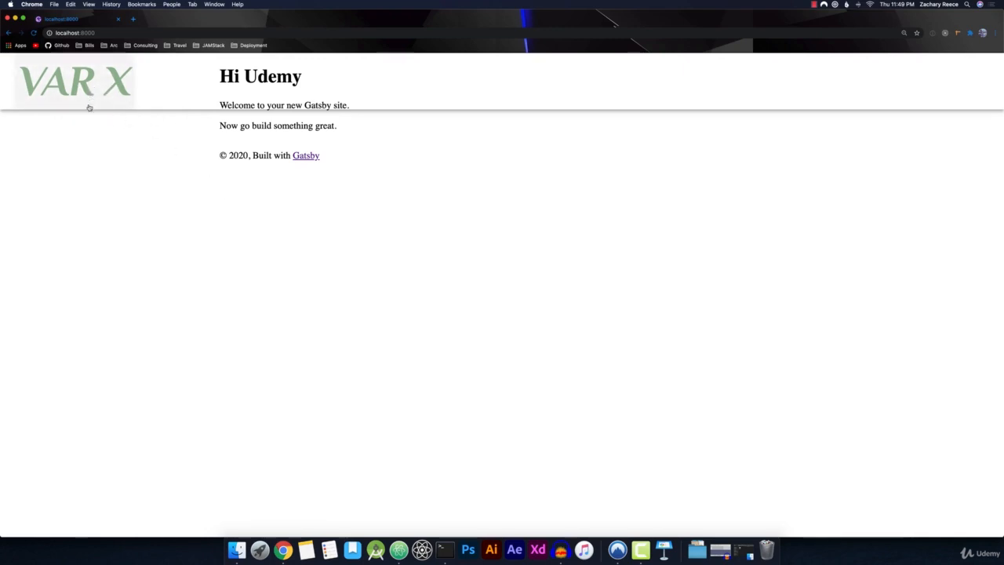
mouse_move(84, 94)
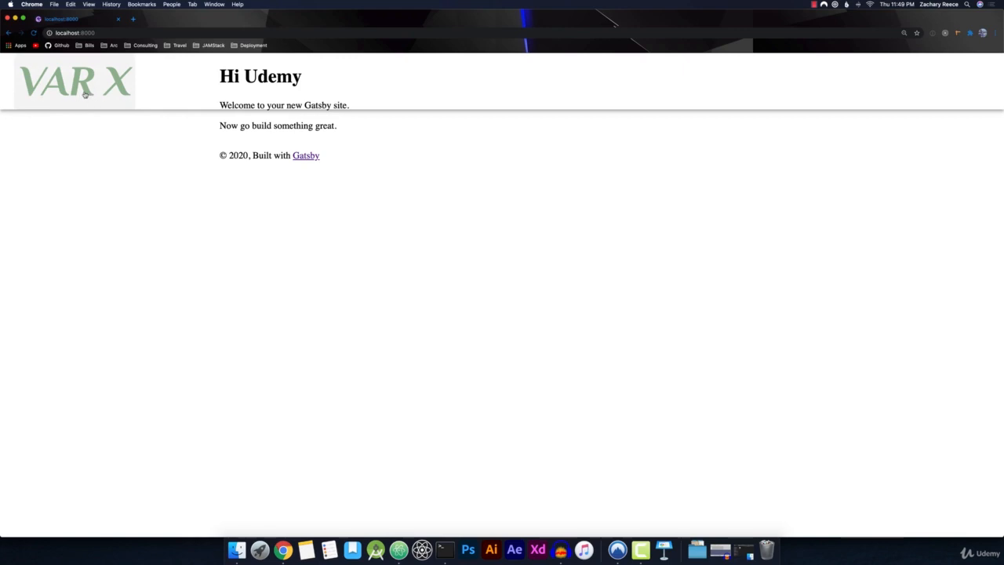
mouse_move(77, 130)
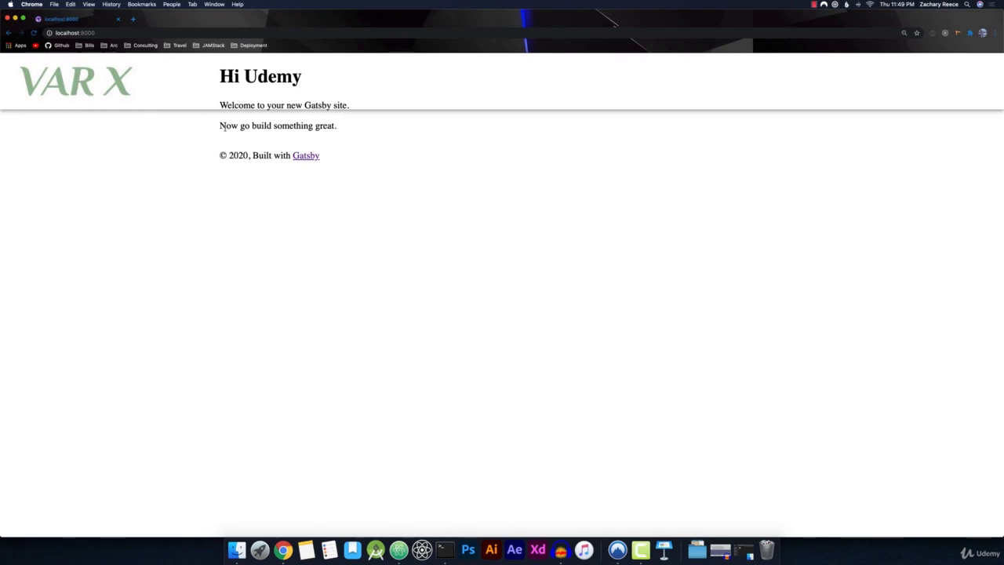
mouse_move(317, 86)
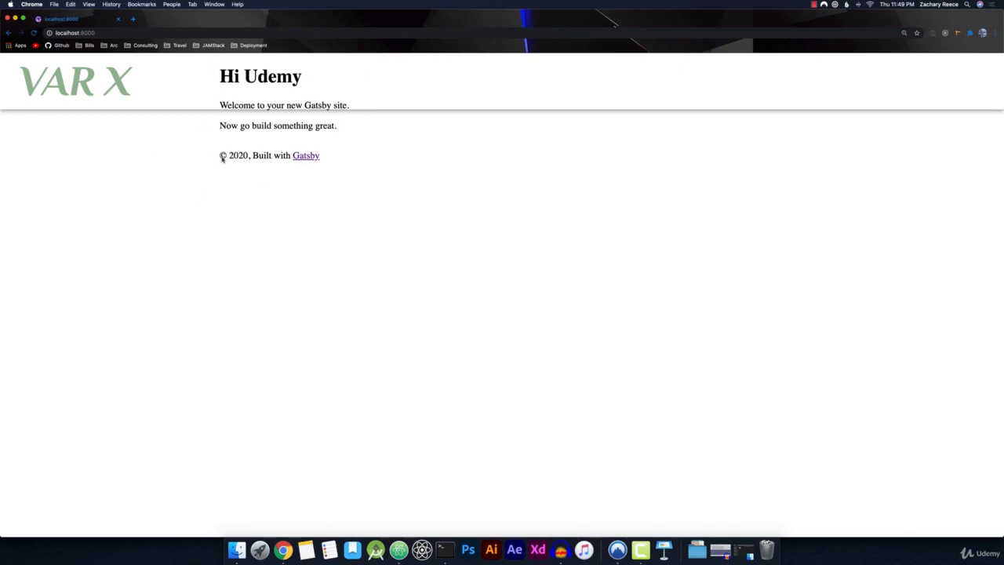
mouse_move(429, 116)
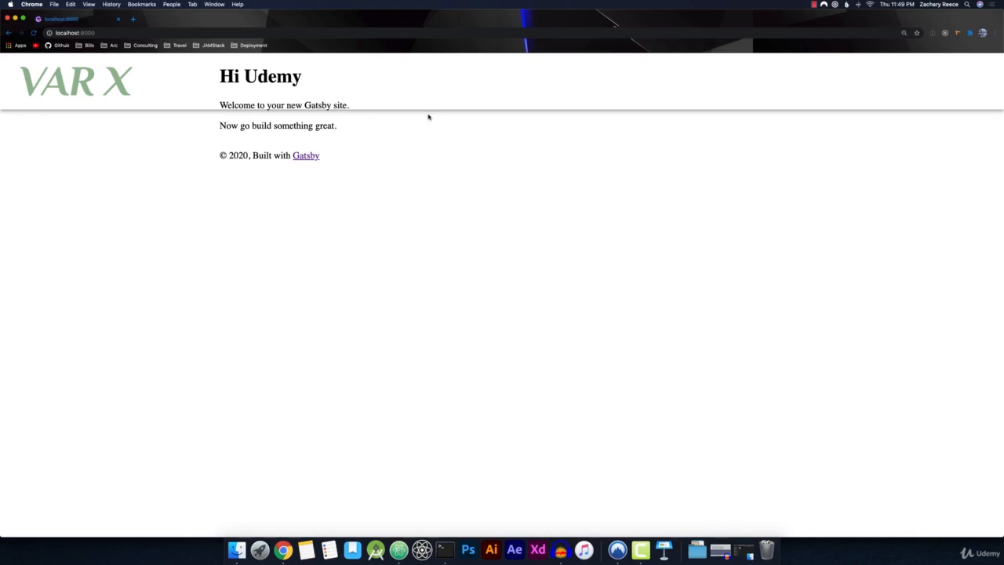
mouse_move(474, 136)
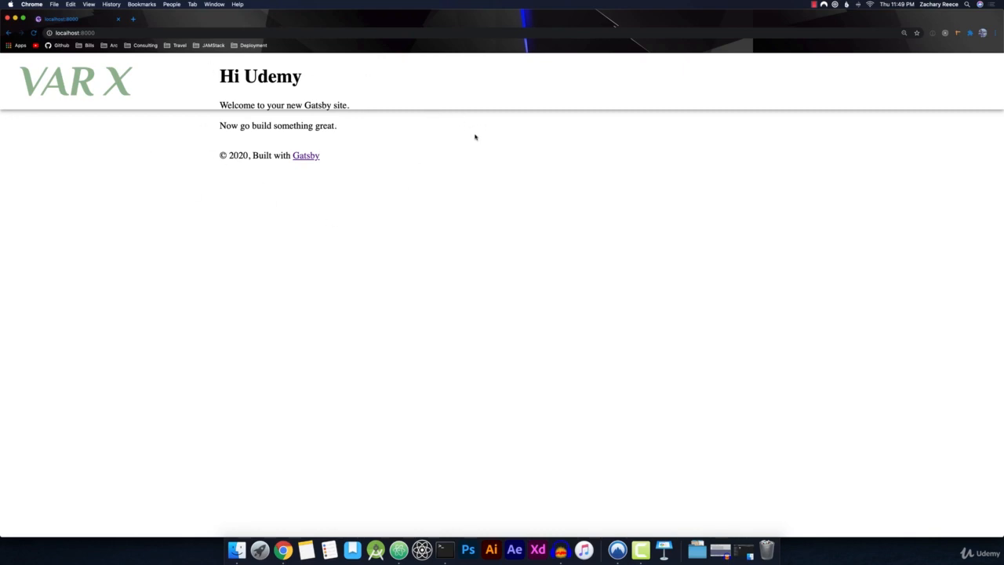
mouse_move(455, 144)
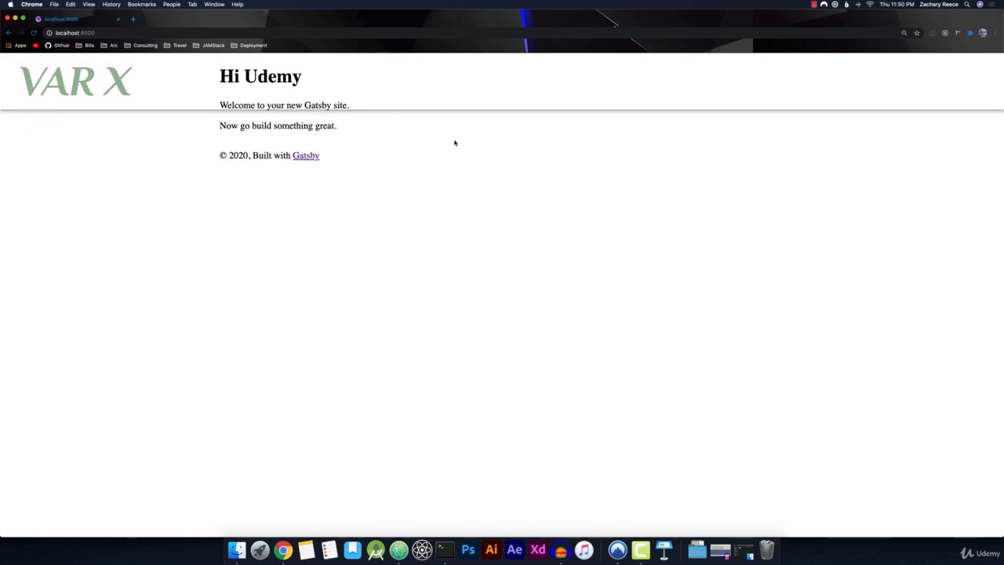
mouse_move(407, 143)
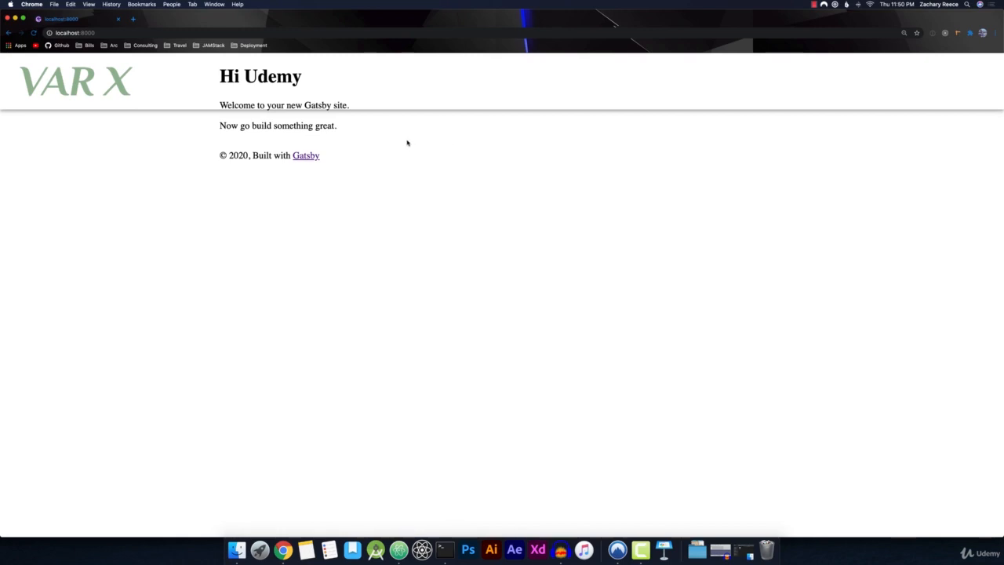
mouse_move(558, 233)
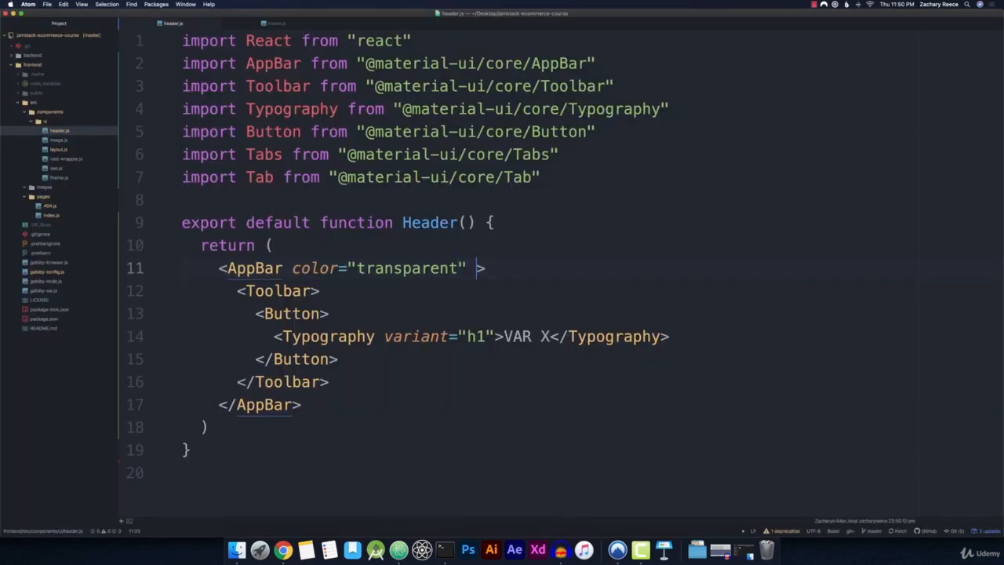
Step: Add elevation={0} to the AppBar tag in header.js after the color attribute
text(elevation=)
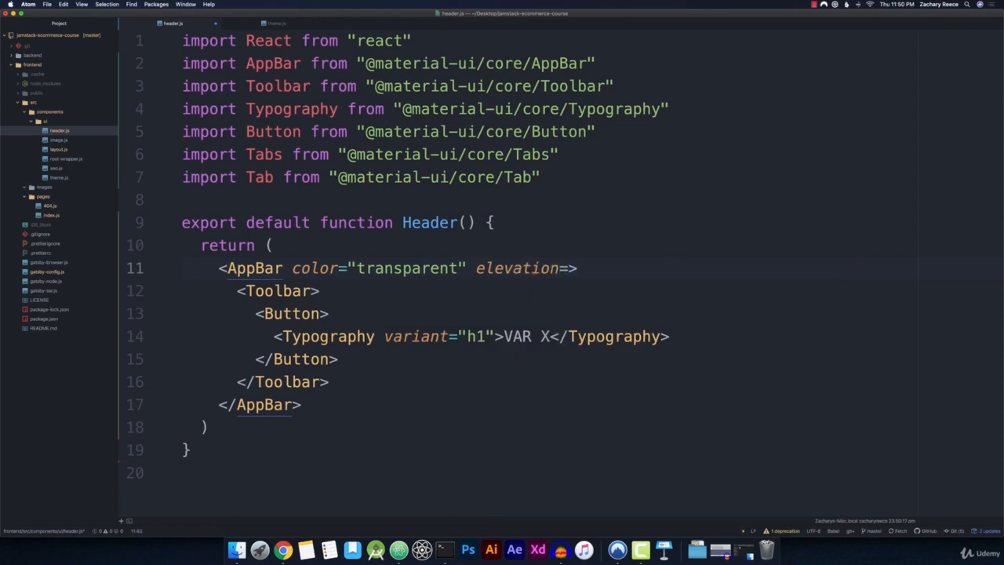
text({)
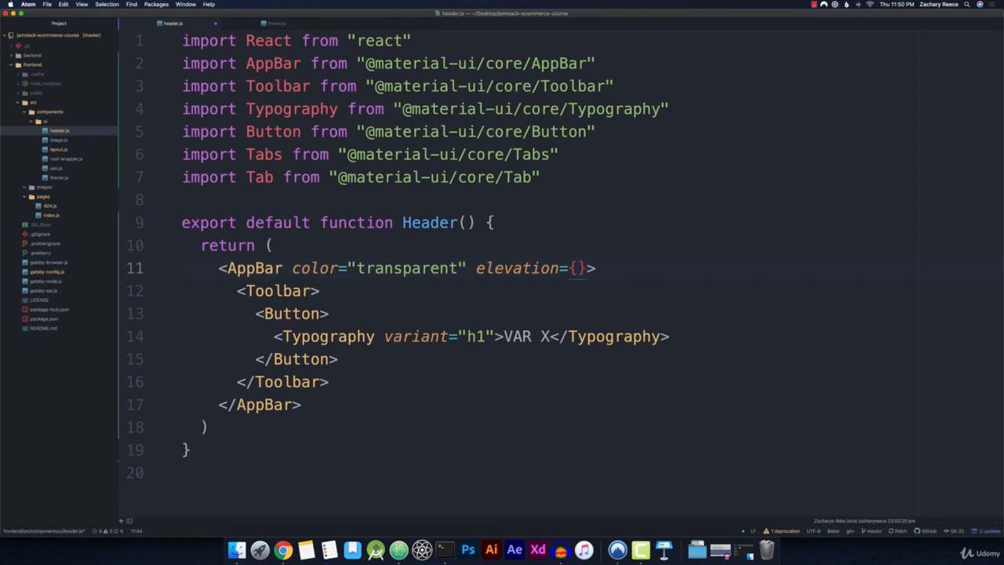
text(0)
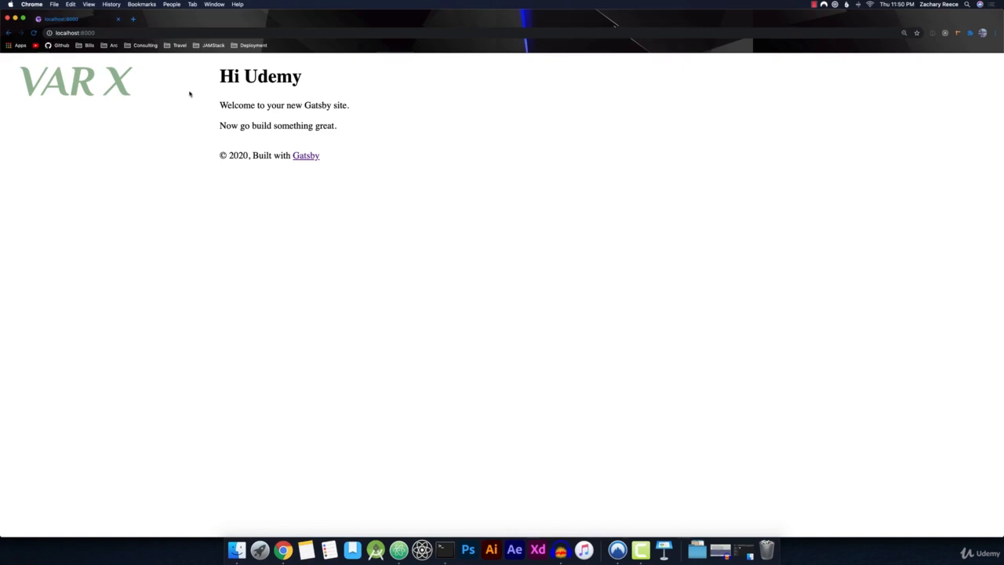
mouse_move(589, 118)
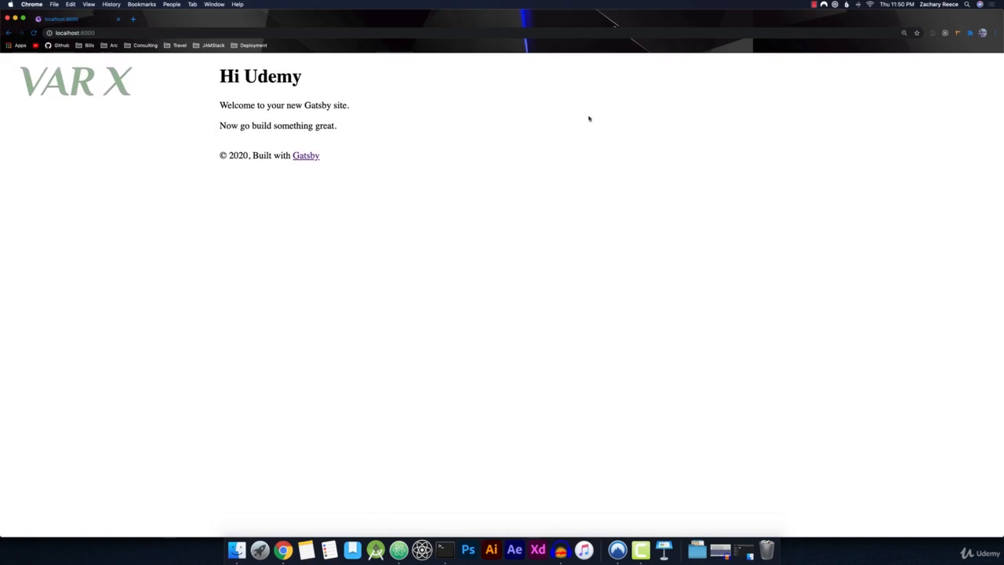
mouse_move(829, 100)
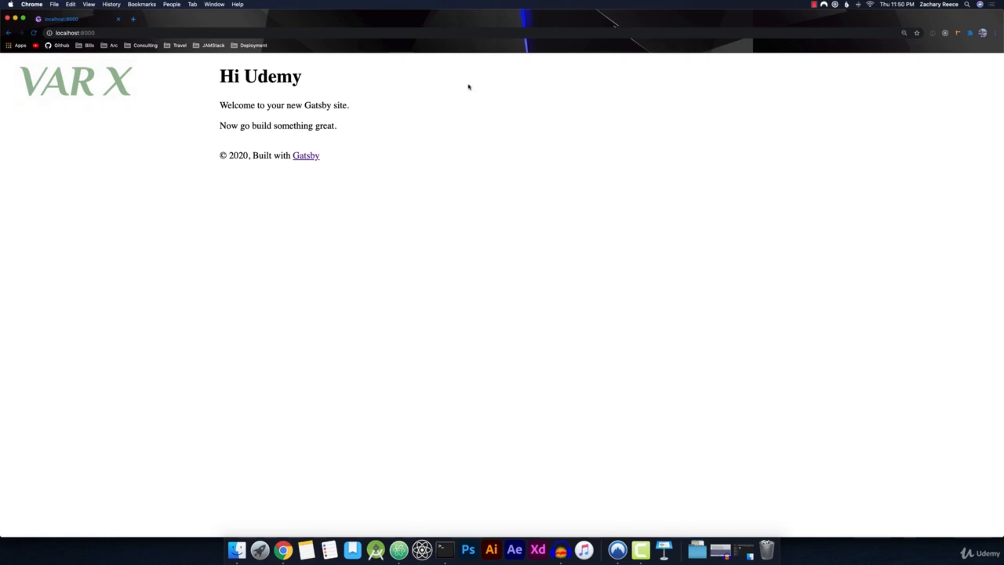
mouse_move(466, 86)
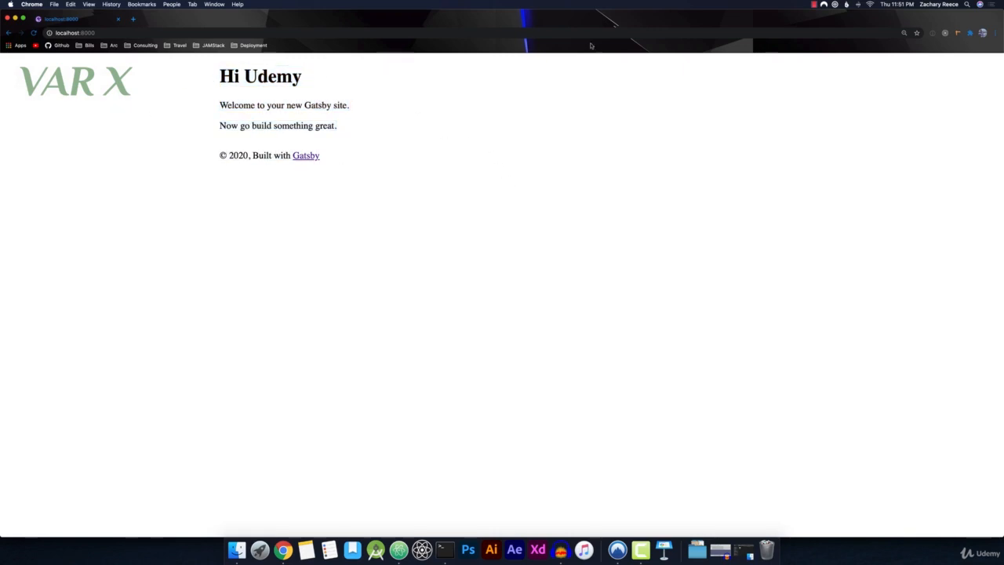
mouse_move(635, 274)
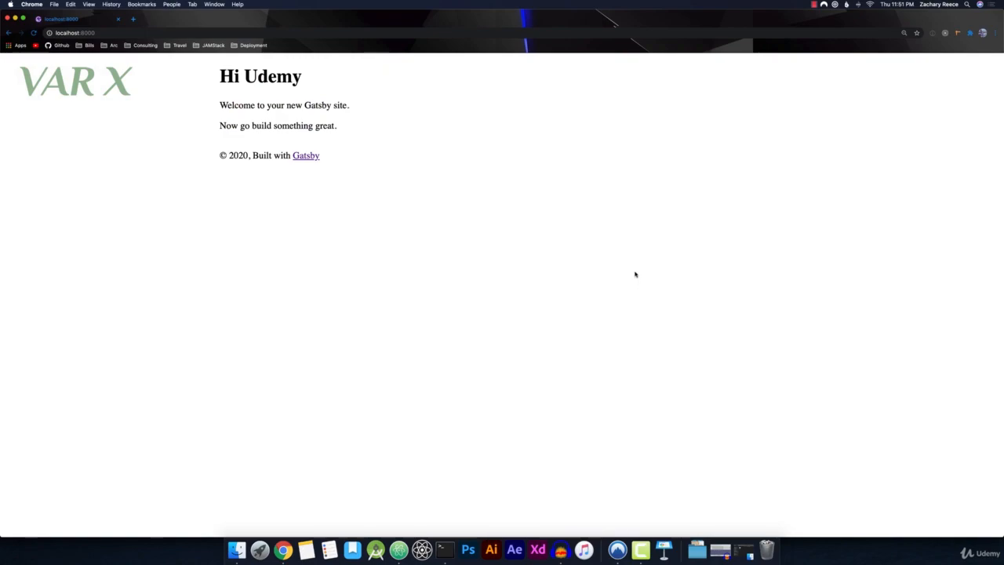